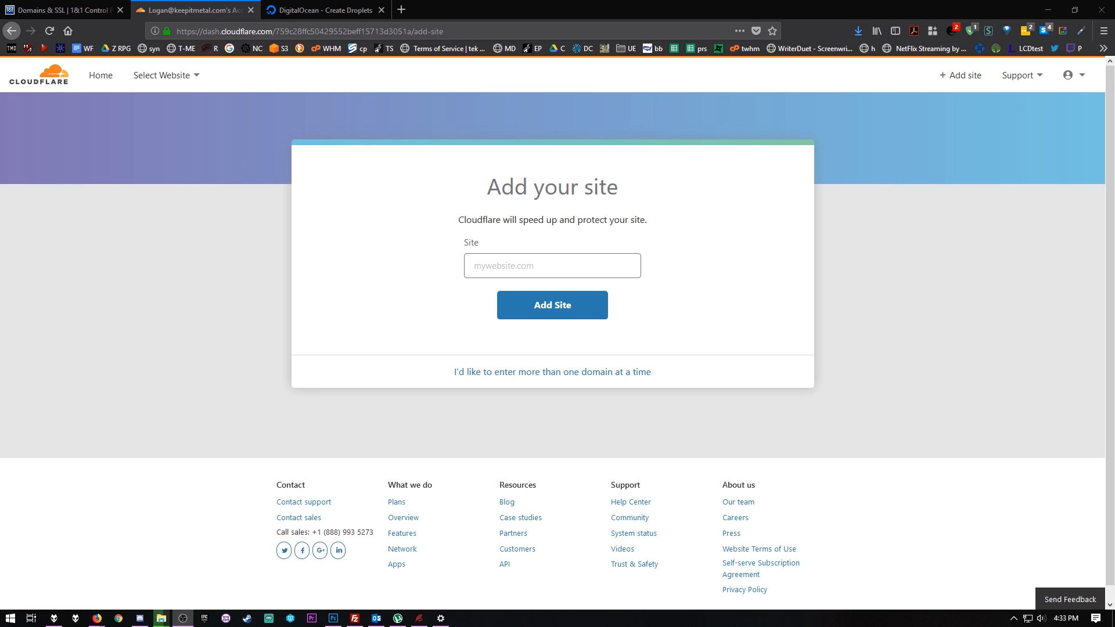
{"action": "mouse_move", "coordinate": [568, 270]}
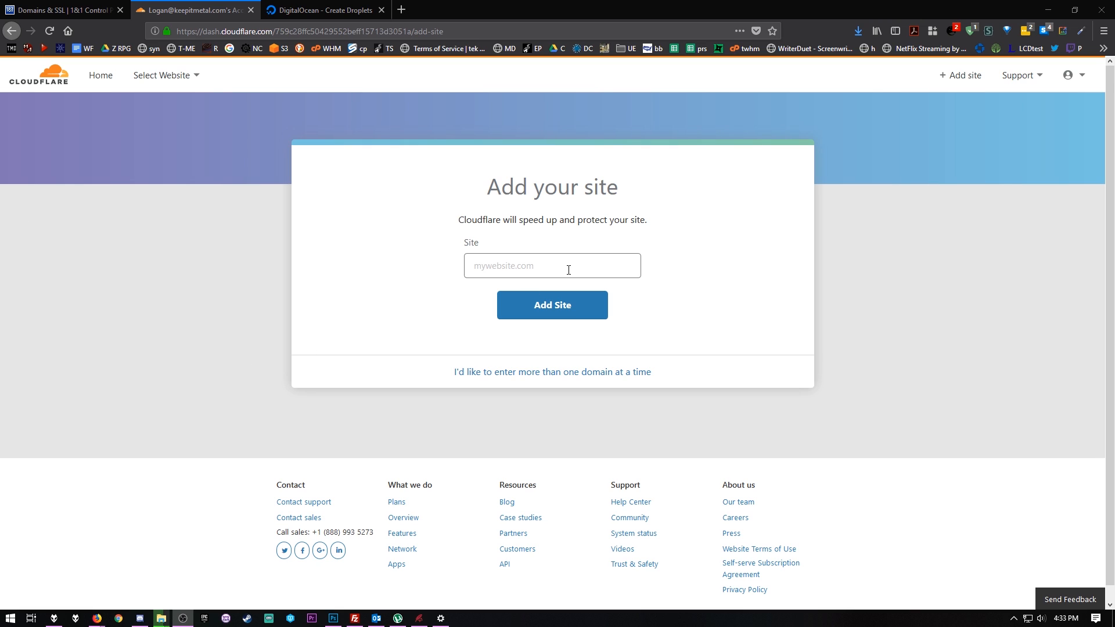
- Add powercrotch.com as a Cloudflare site and choose the Free plan
{"action": "left_click", "coordinate": [567, 265]}
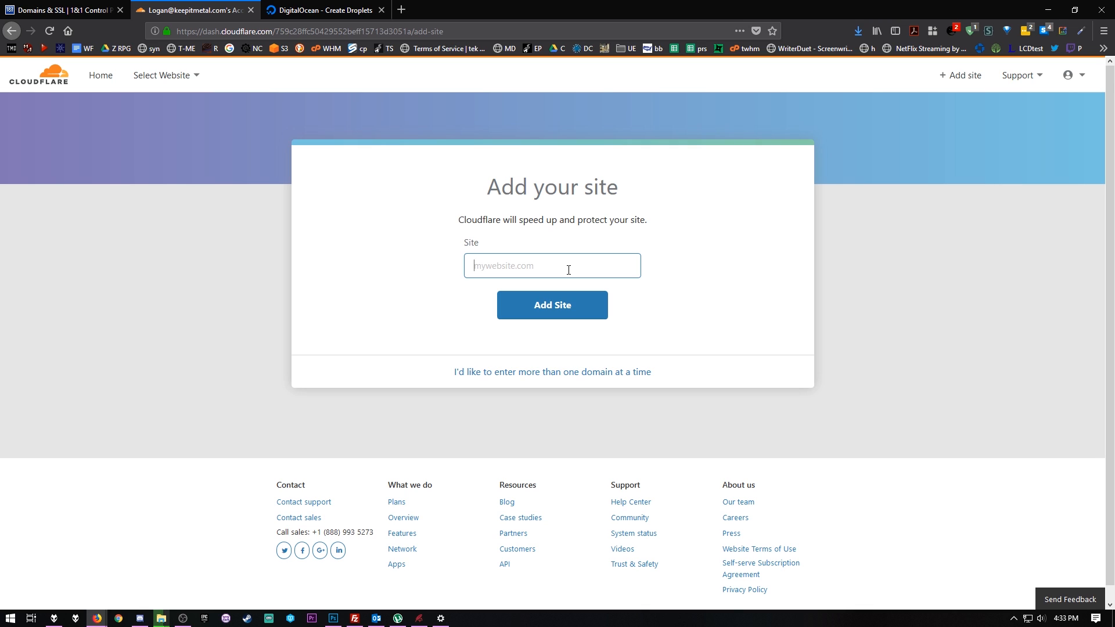
{"action": "left_click", "coordinate": [553, 304]}
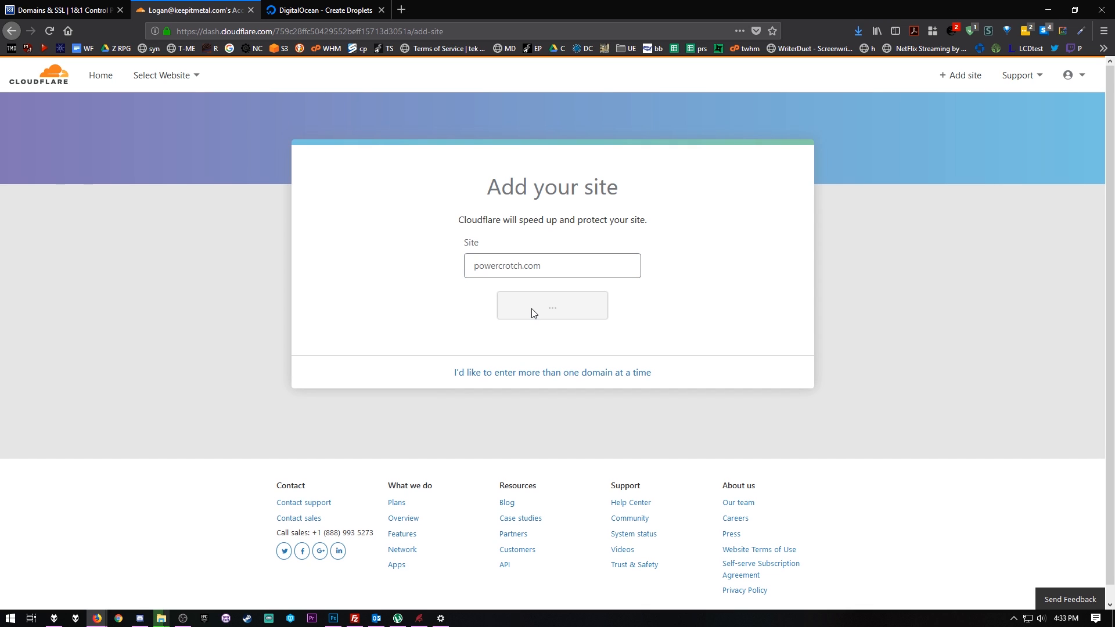
{"action": "left_click", "coordinate": [552, 305]}
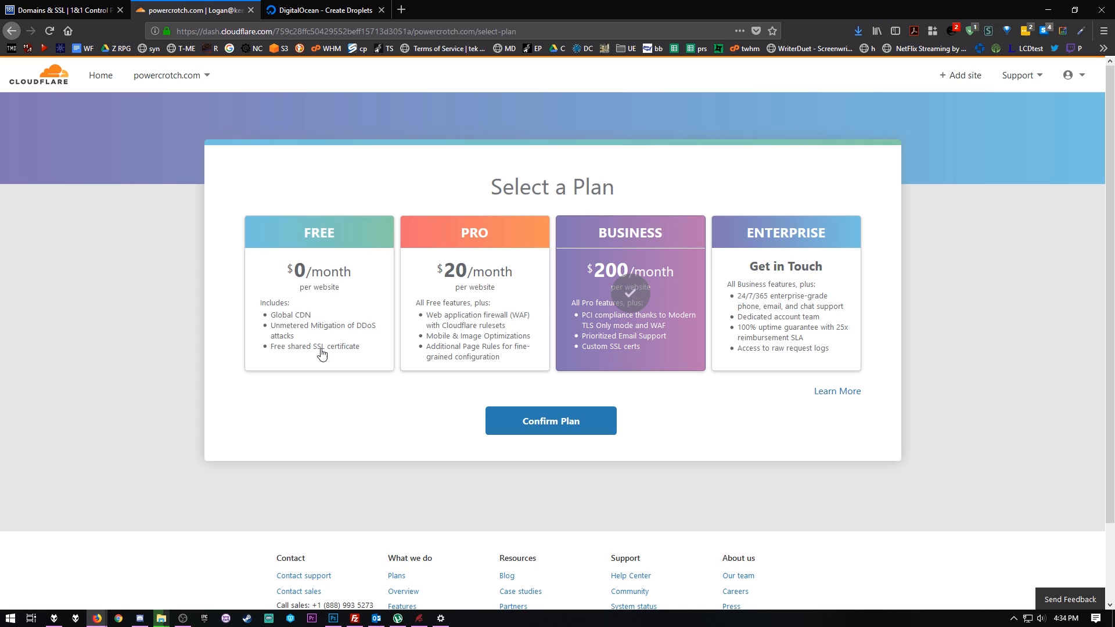
{"action": "left_click", "coordinate": [319, 293]}
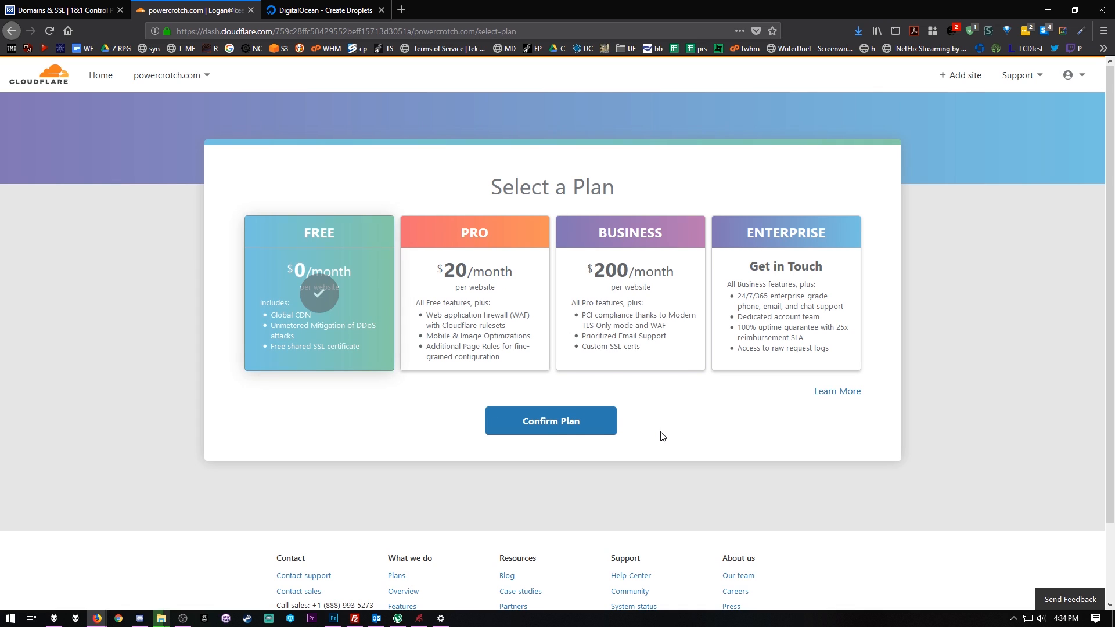
{"action": "mouse_move", "coordinate": [570, 413]}
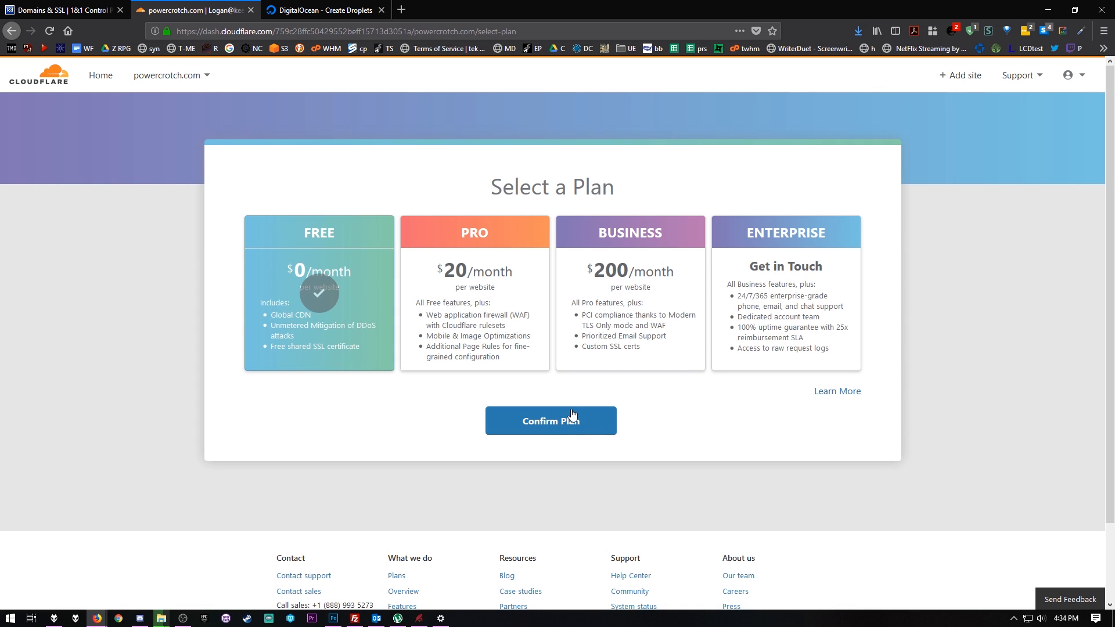
- Confirm the Free plan, copy the assigned nameservers and reach the powercrotch.com overview
{"action": "left_click", "coordinate": [550, 420]}
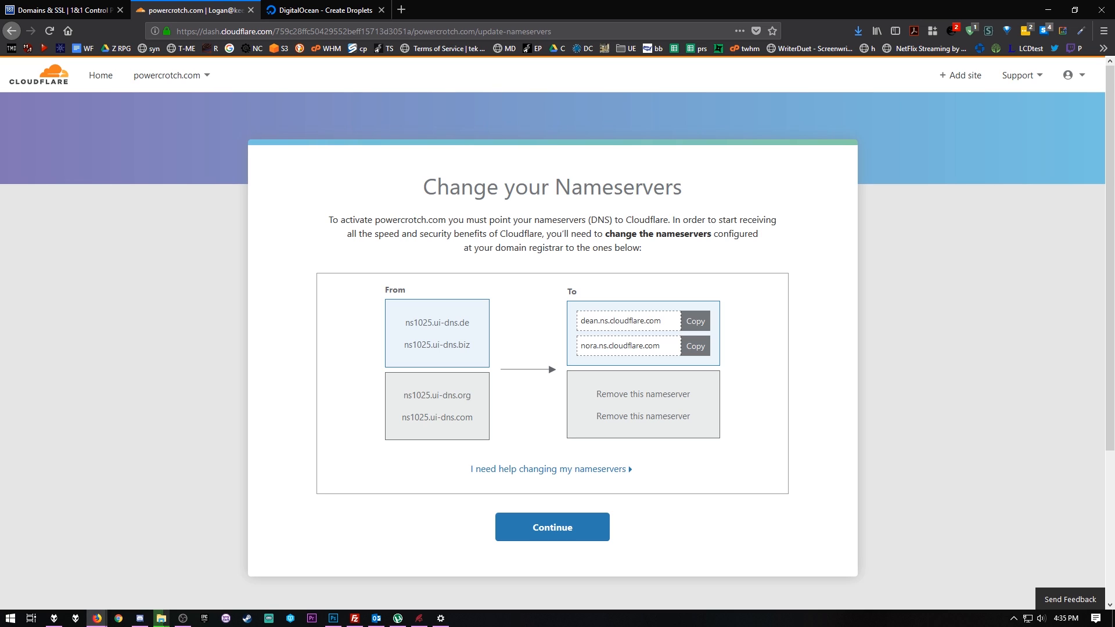
{"action": "mouse_move", "coordinate": [697, 321]}
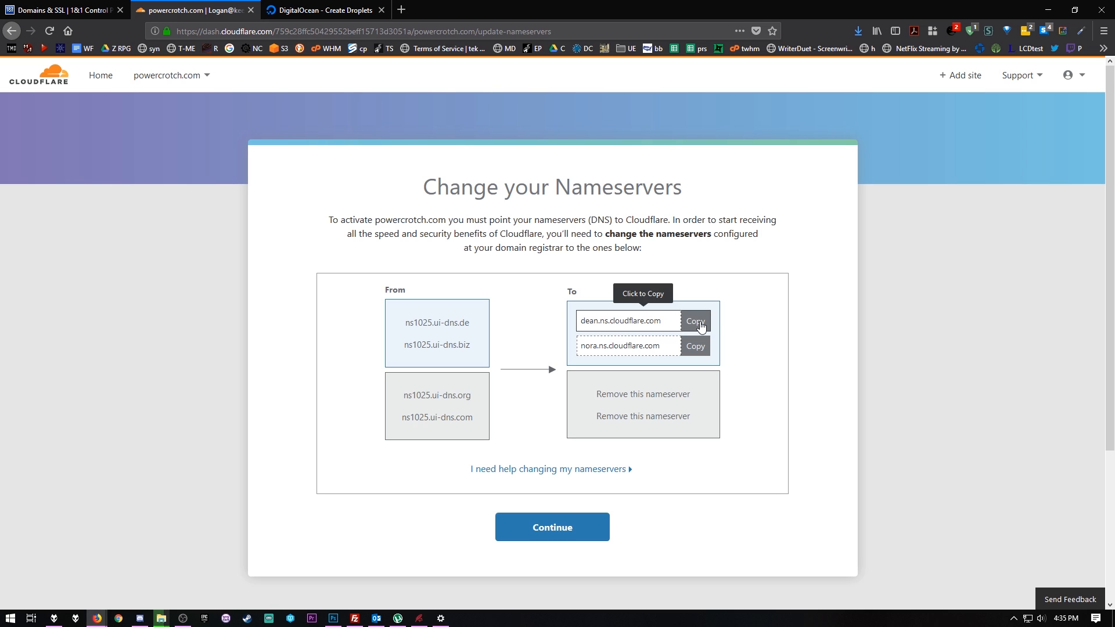
{"action": "mouse_move", "coordinate": [361, 372]}
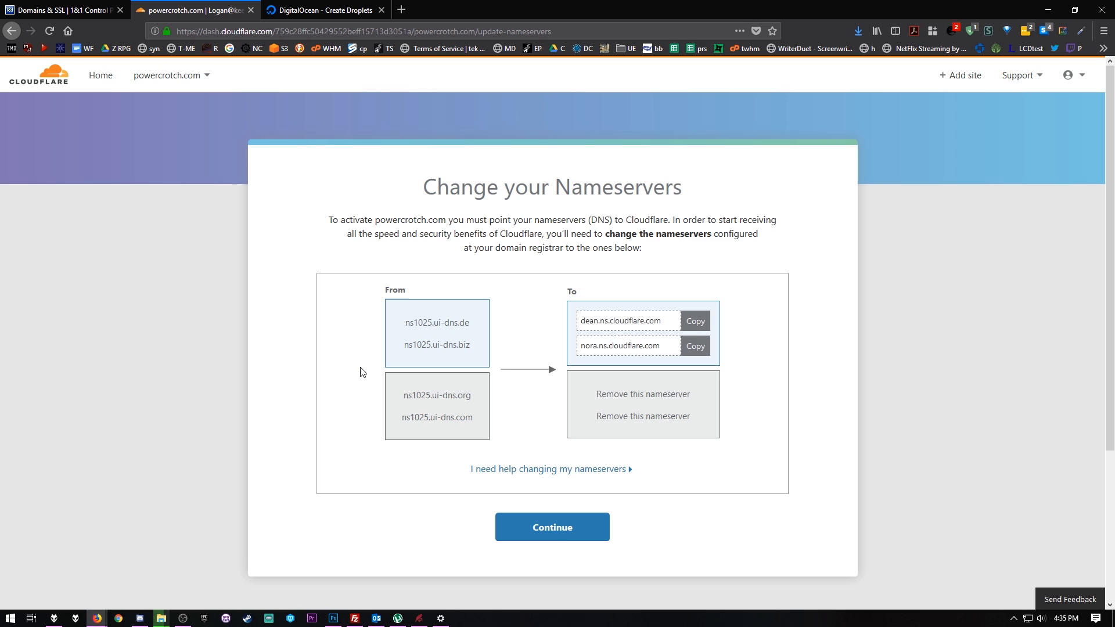
{"action": "left_click", "coordinate": [552, 527]}
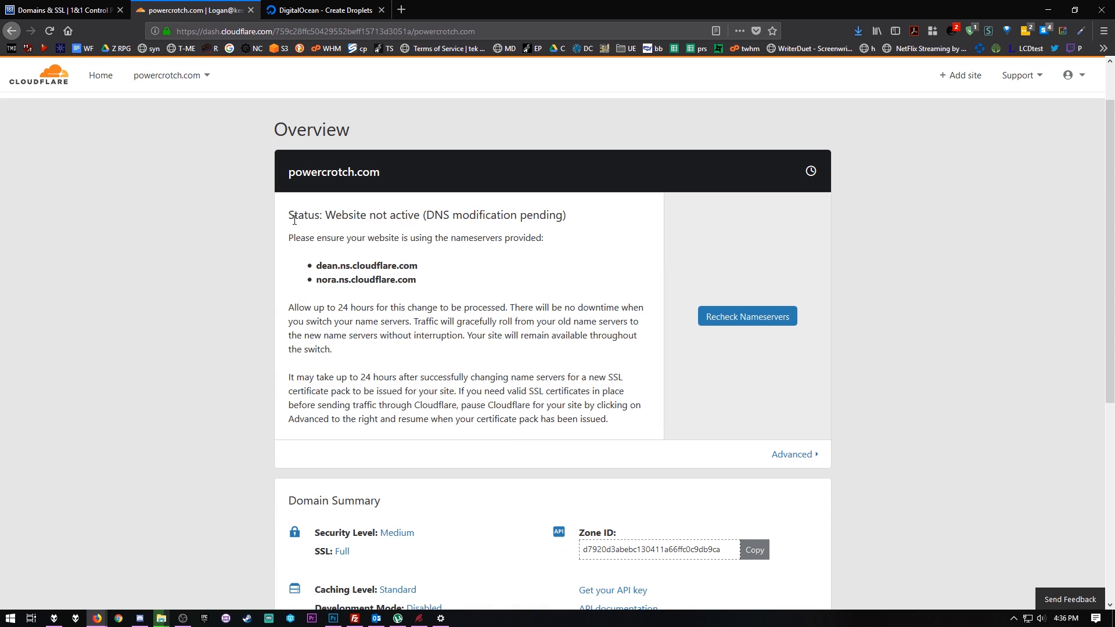
{"action": "left_click_drag", "start_coordinate": [291, 215], "coordinate": [550, 215]}
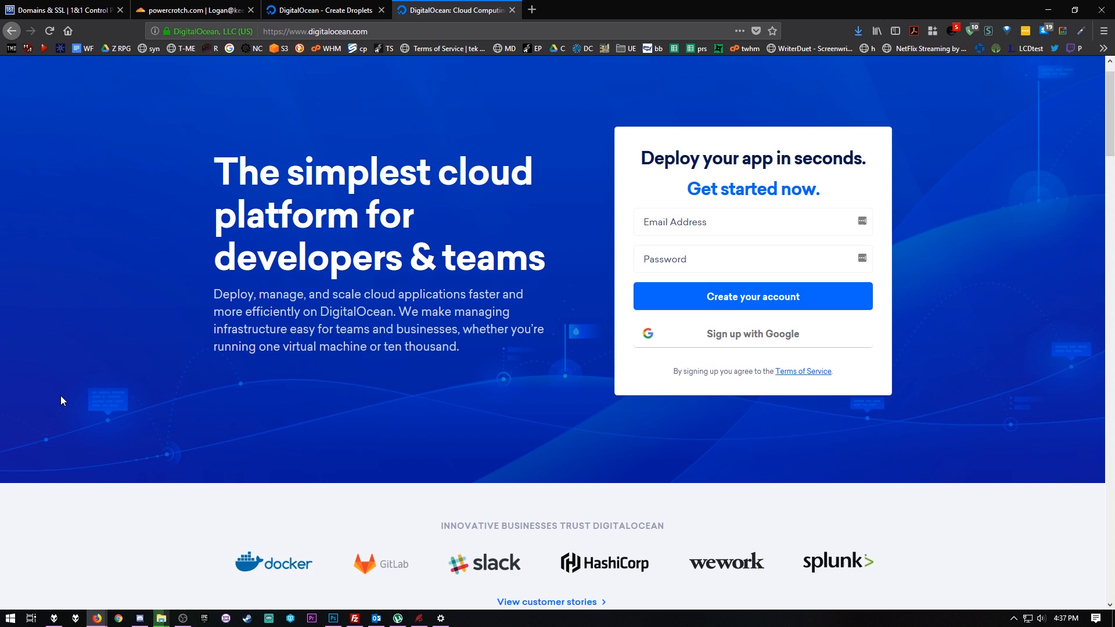
- Browse the DigitalOcean homepage and go to the Droplets product page via Products
{"action": "scroll", "scroll_direction": "down", "scroll_amount": 3}
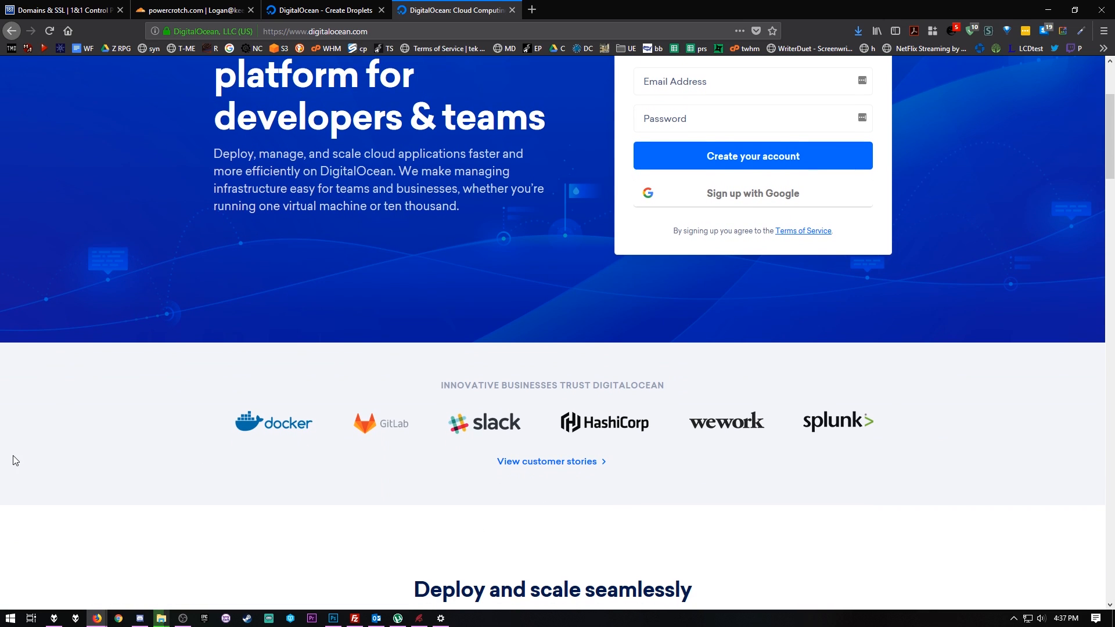
{"action": "mouse_move", "coordinate": [519, 472]}
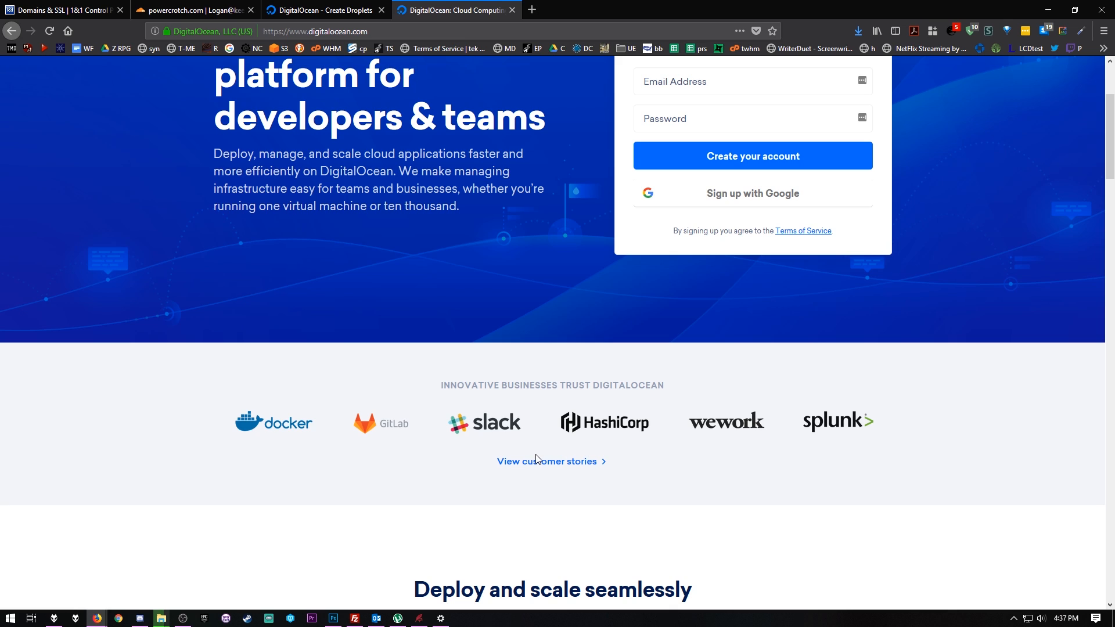
{"action": "mouse_move", "coordinate": [644, 436]}
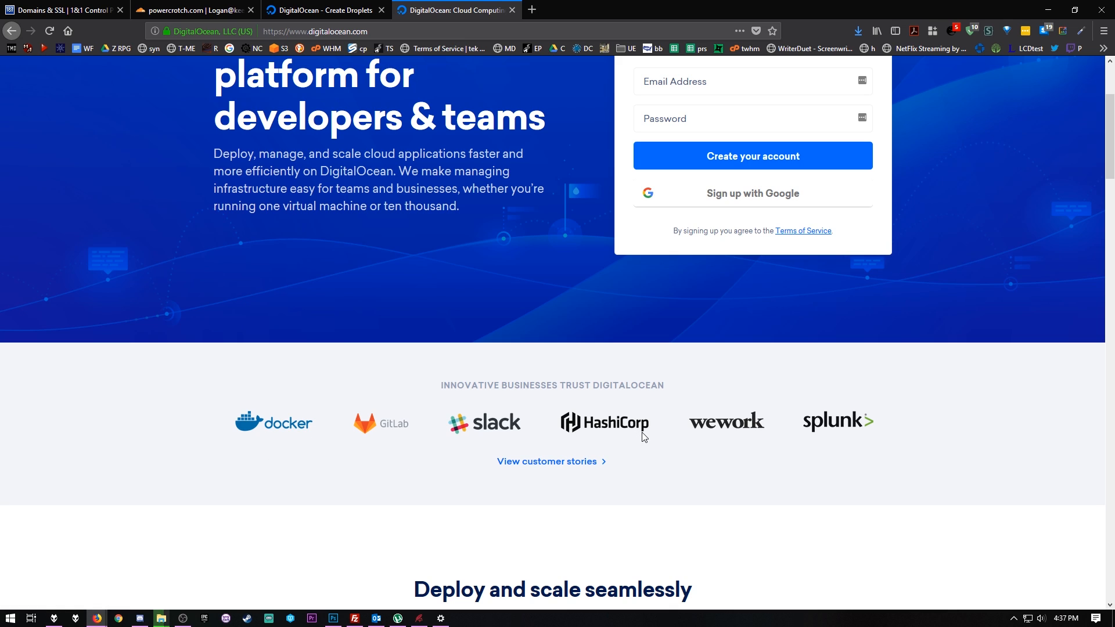
{"action": "scroll", "scroll_direction": "down", "scroll_amount": 3}
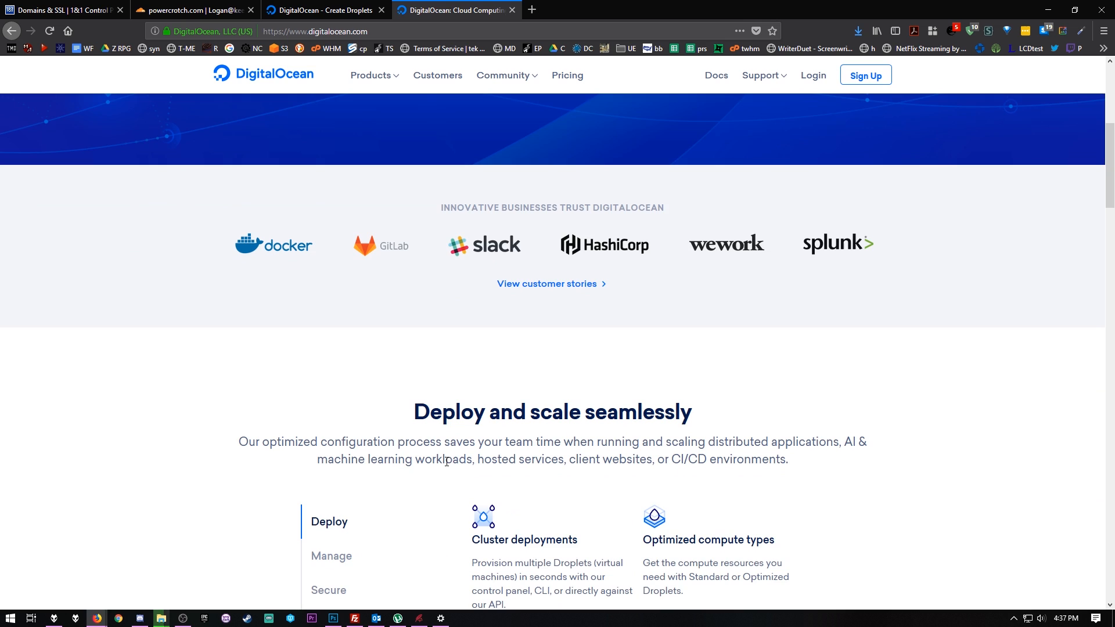
{"action": "scroll", "scroll_direction": "down", "scroll_amount": 3}
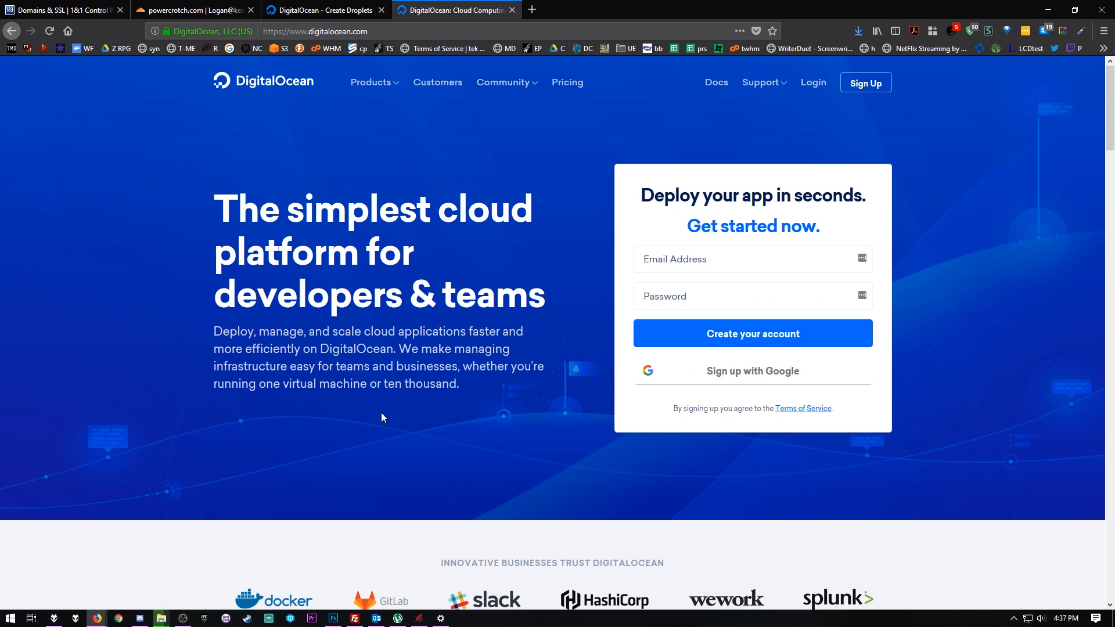
{"action": "mouse_move", "coordinate": [279, 92]}
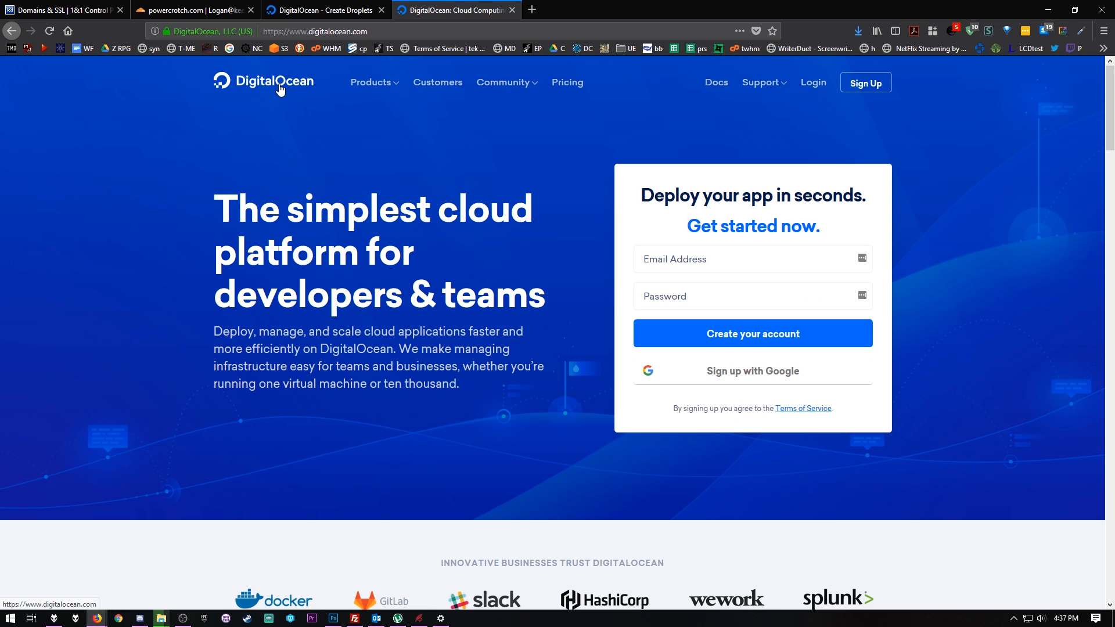
{"action": "mouse_move", "coordinate": [388, 94]}
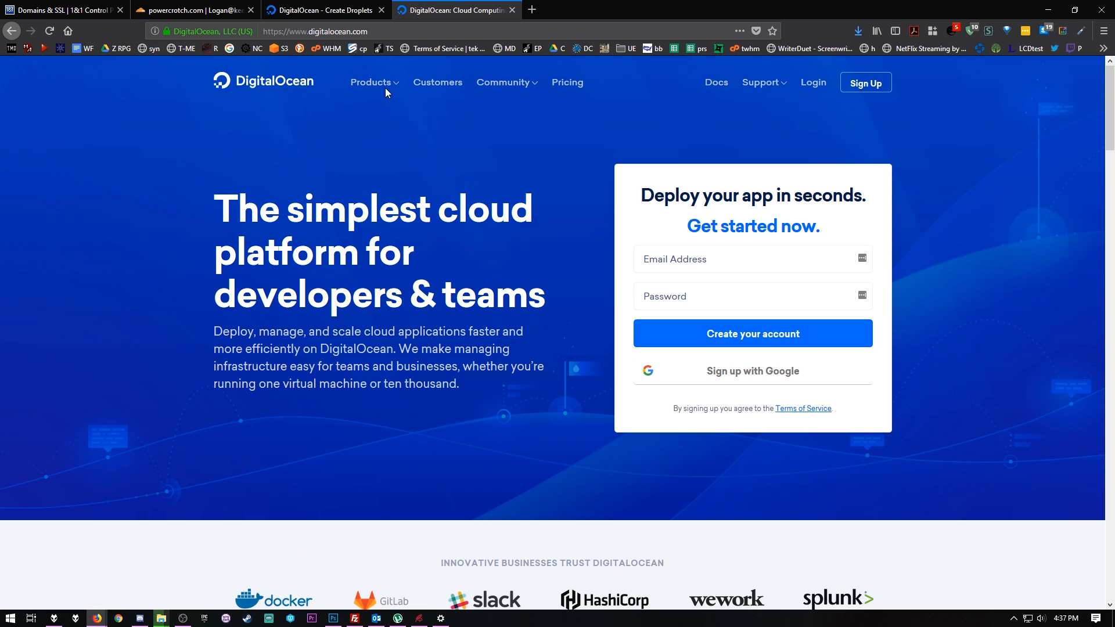
{"action": "left_click", "coordinate": [370, 82]}
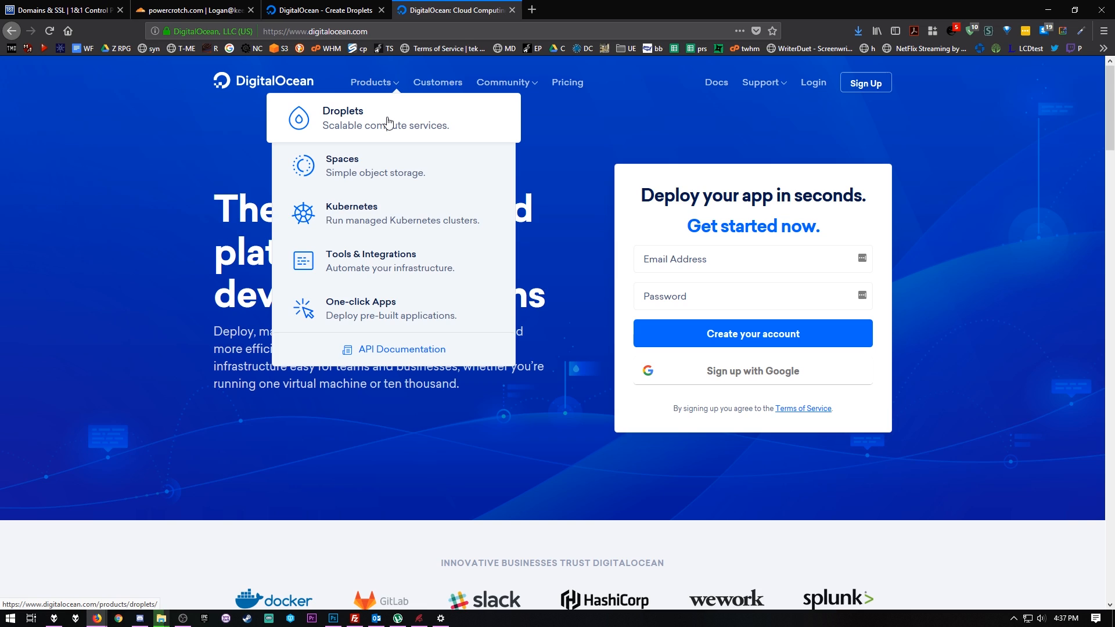
{"action": "left_click", "coordinate": [342, 110]}
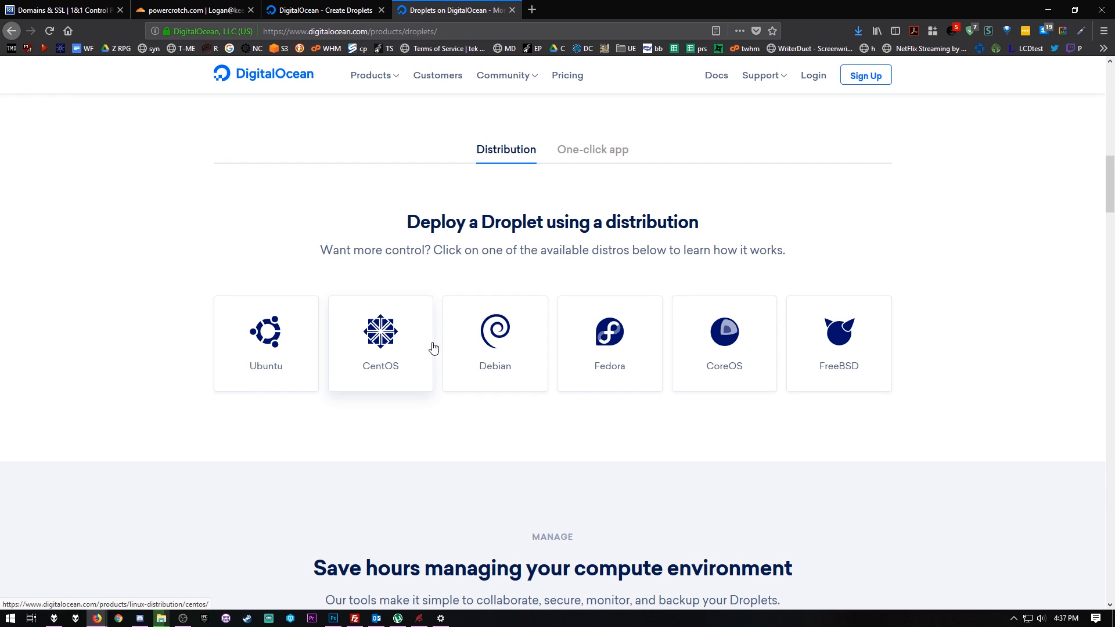
{"action": "mouse_move", "coordinate": [370, 369]}
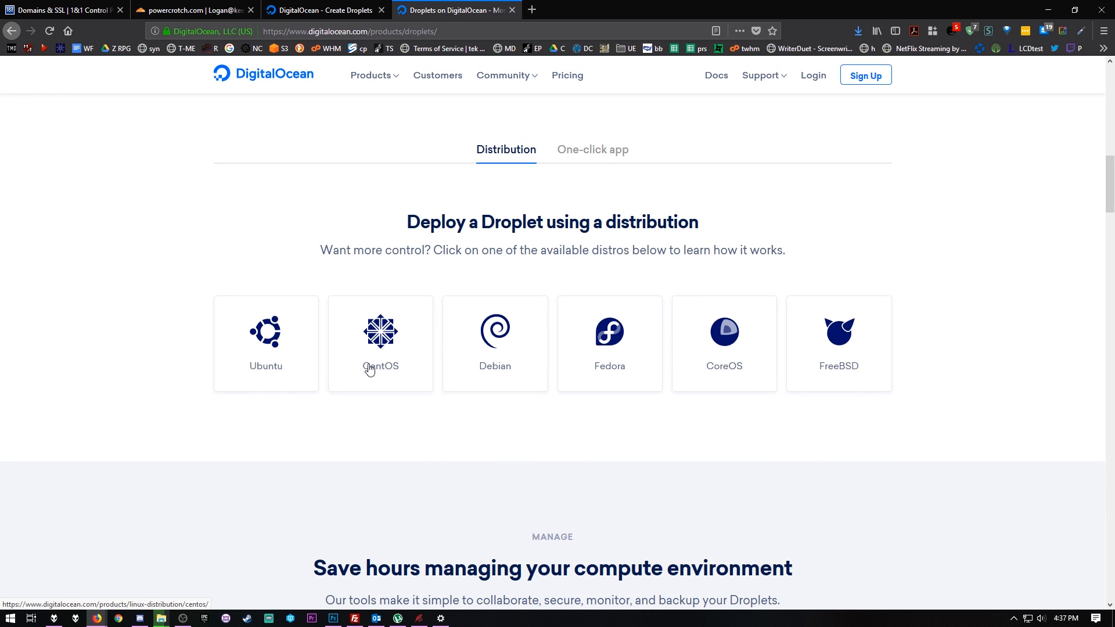
- Show the one-click app options and view the full list of one-click applications
{"action": "left_click", "coordinate": [592, 149]}
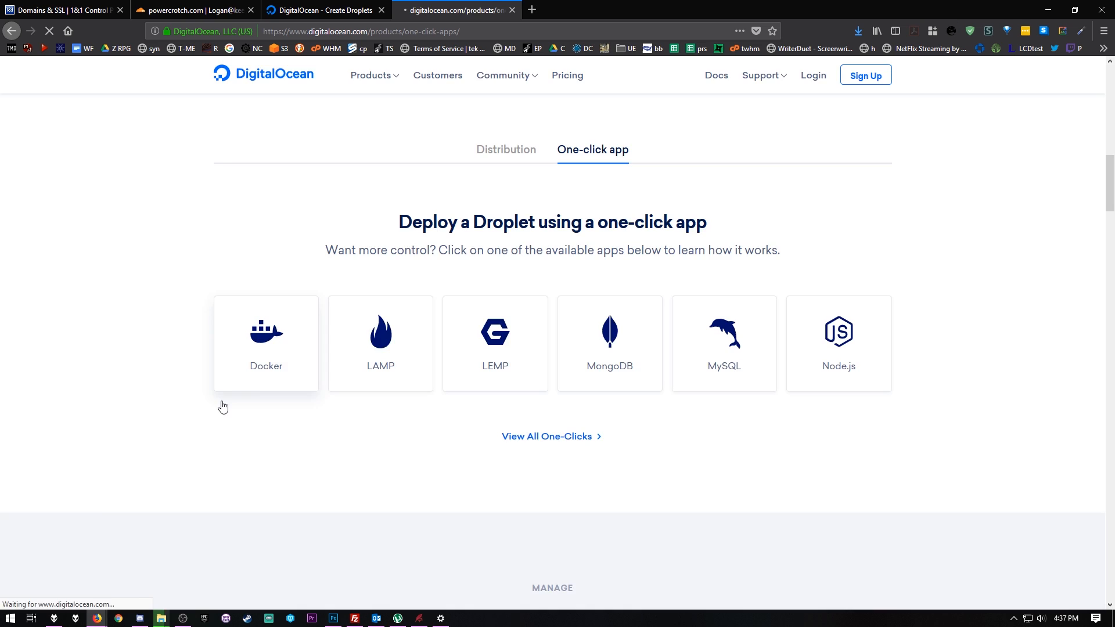
{"action": "left_click", "coordinate": [546, 436]}
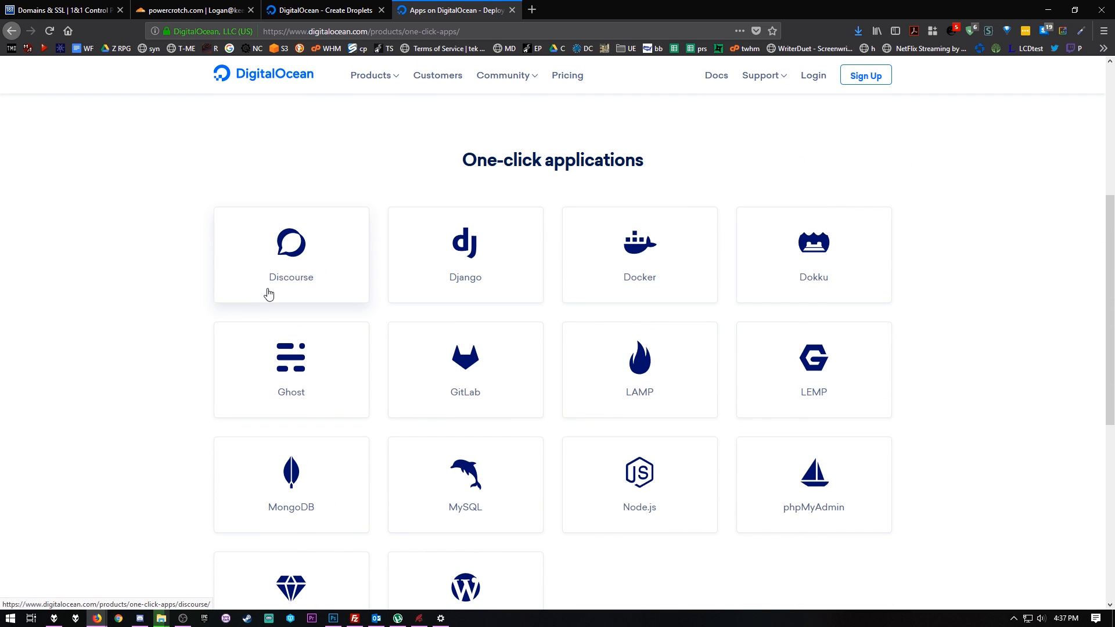
{"action": "scroll", "scroll_direction": "down", "scroll_amount": 3}
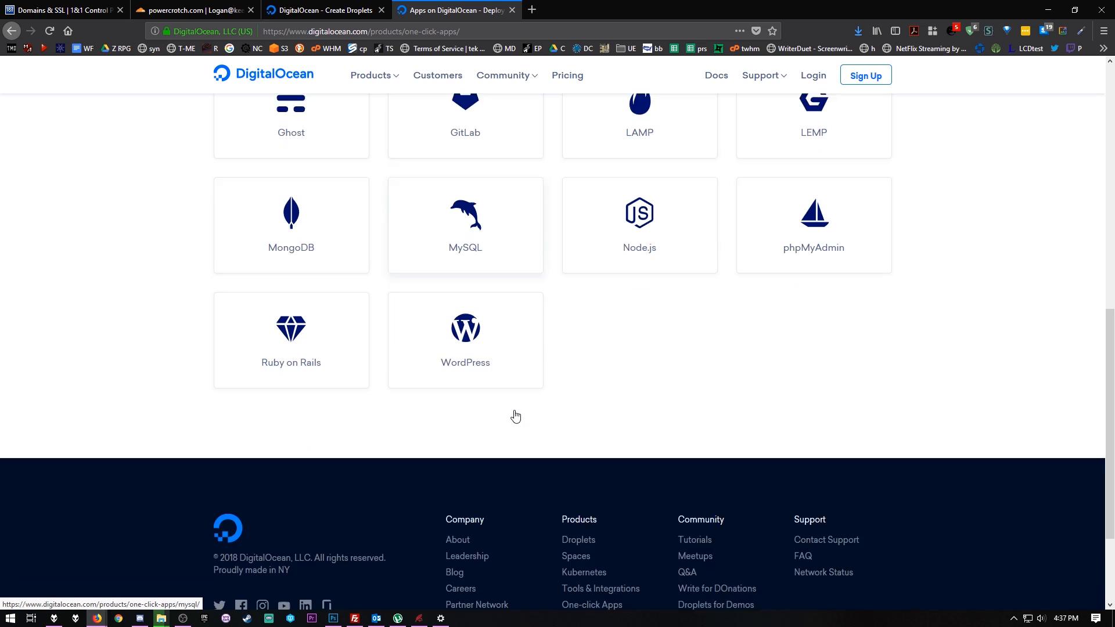
{"action": "scroll", "scroll_direction": "up", "scroll_amount": 3}
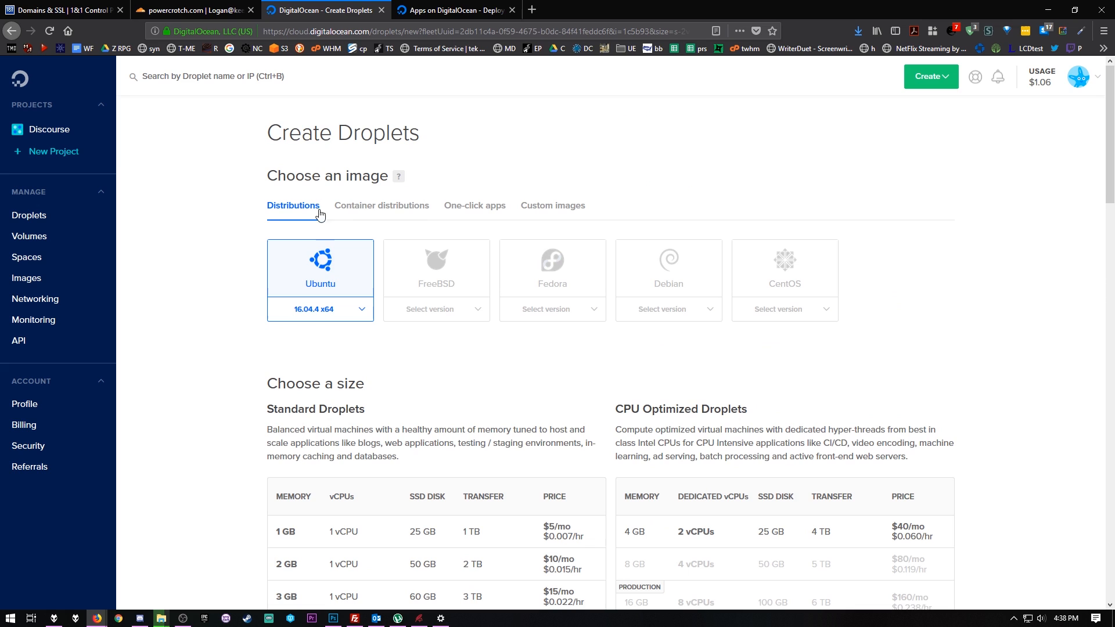
- Show the distribution images on the Create Droplets page with Ubuntu 16.04.4 x64
{"action": "left_click", "coordinate": [475, 205]}
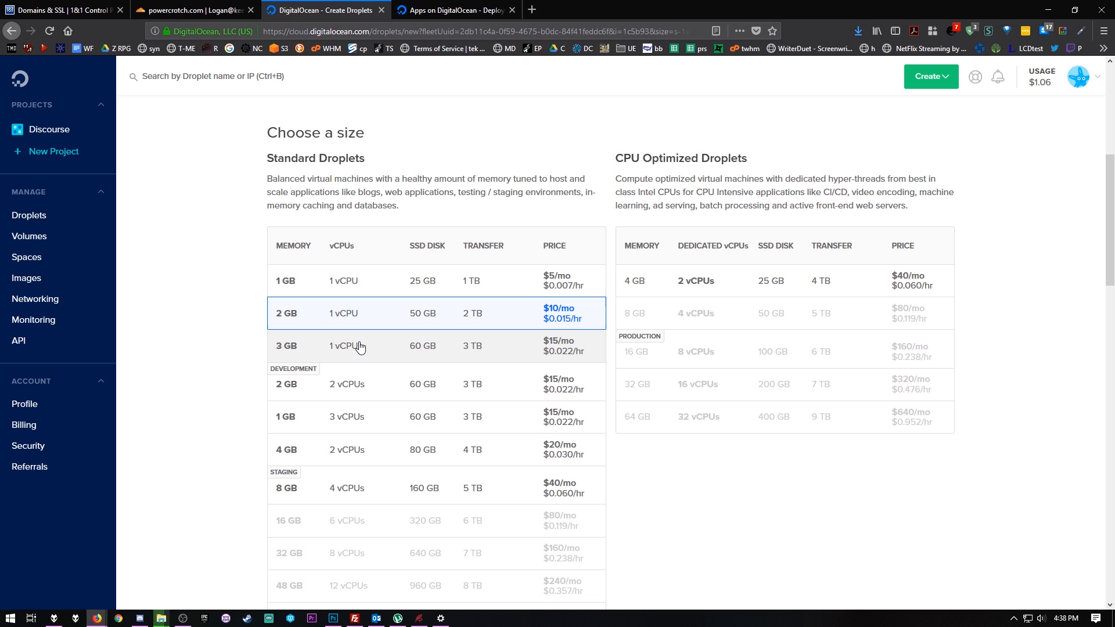
{"action": "mouse_move", "coordinate": [384, 357]}
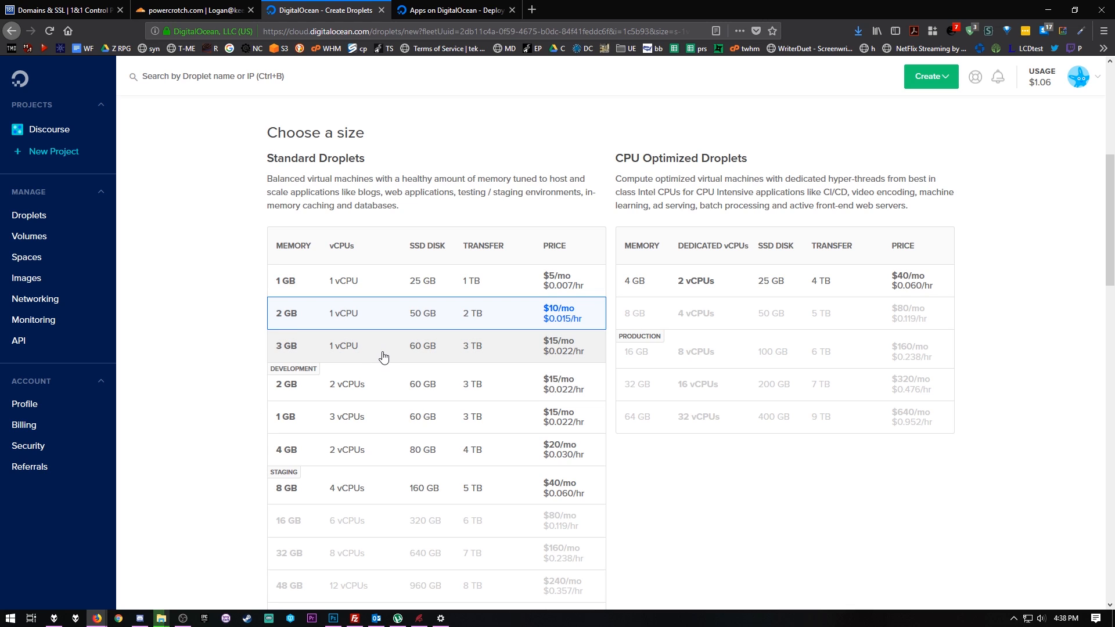
{"action": "mouse_move", "coordinate": [367, 350]}
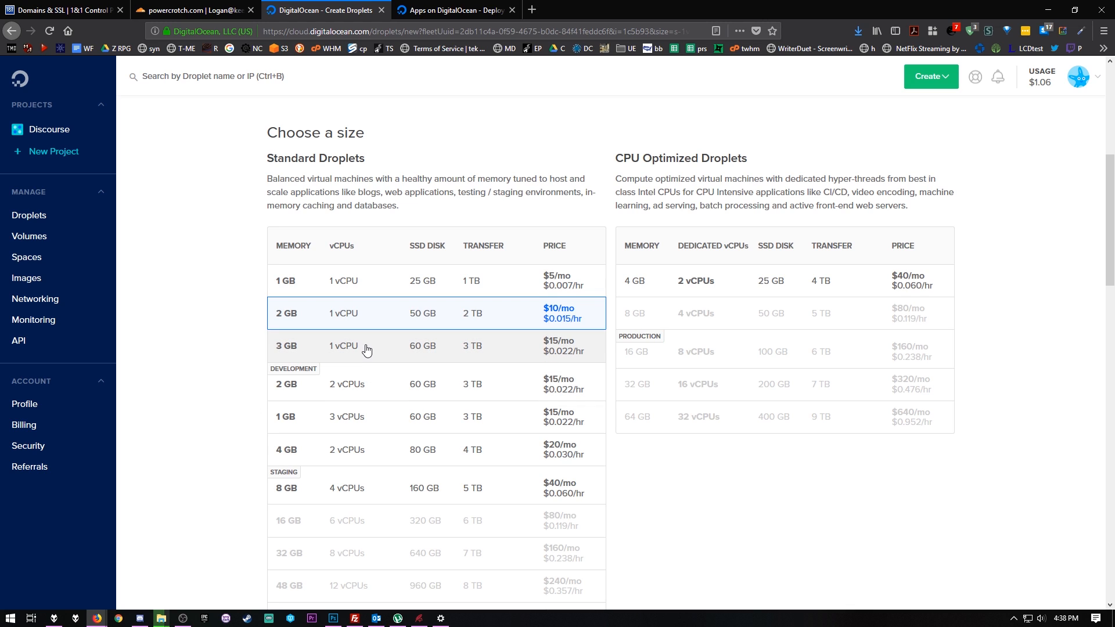
{"action": "mouse_move", "coordinate": [362, 406]}
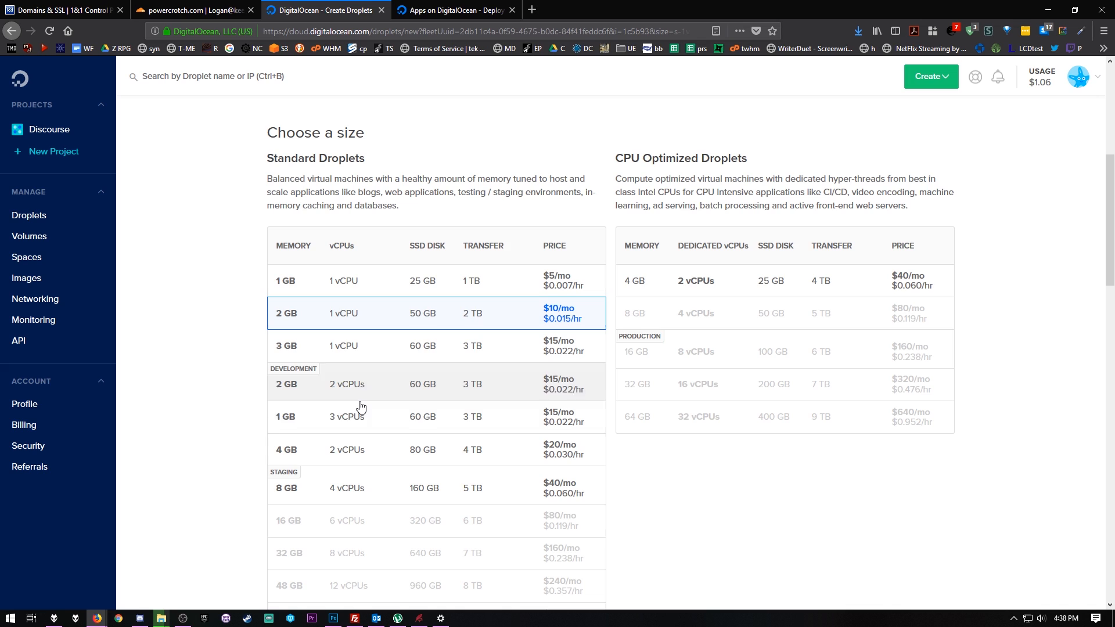
{"action": "mouse_move", "coordinate": [362, 316]}
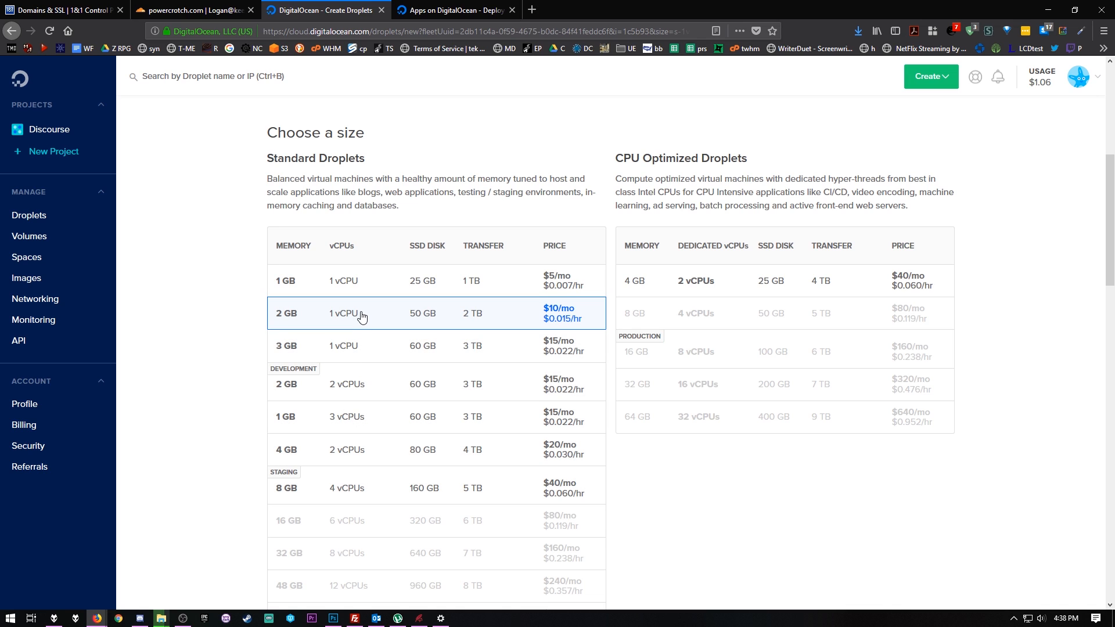
{"action": "mouse_move", "coordinate": [368, 294]}
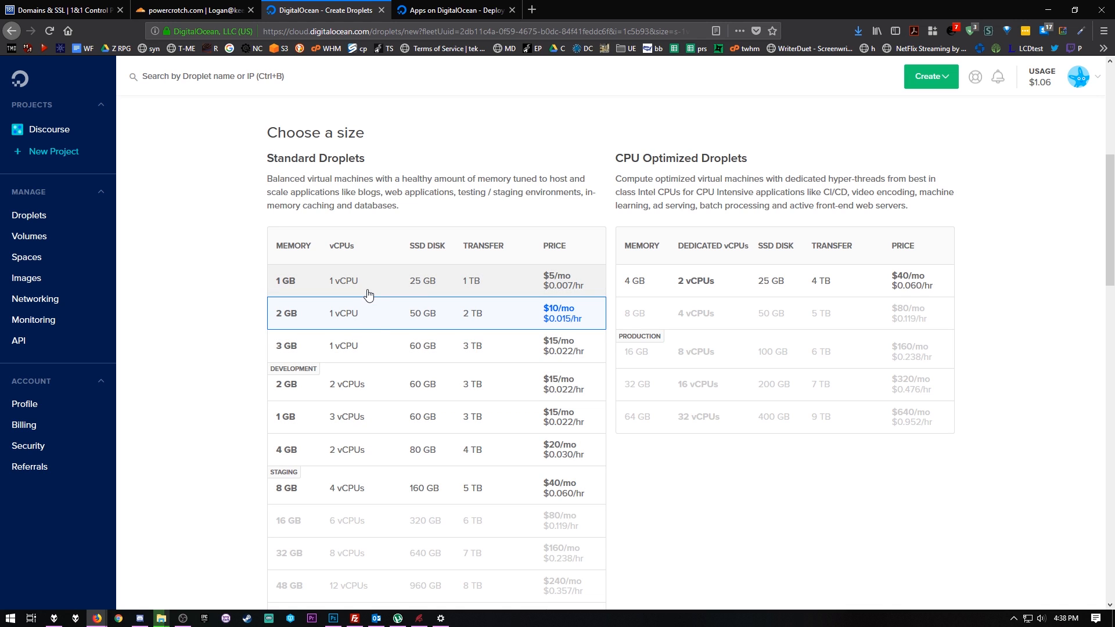
{"action": "mouse_move", "coordinate": [420, 322]}
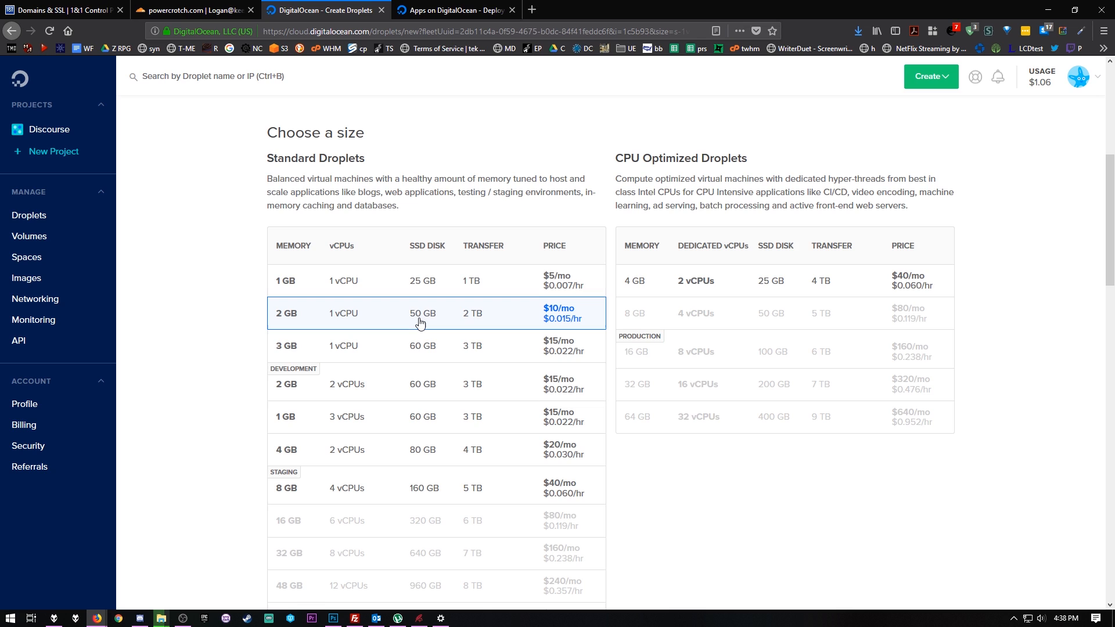
{"action": "mouse_move", "coordinate": [417, 339]}
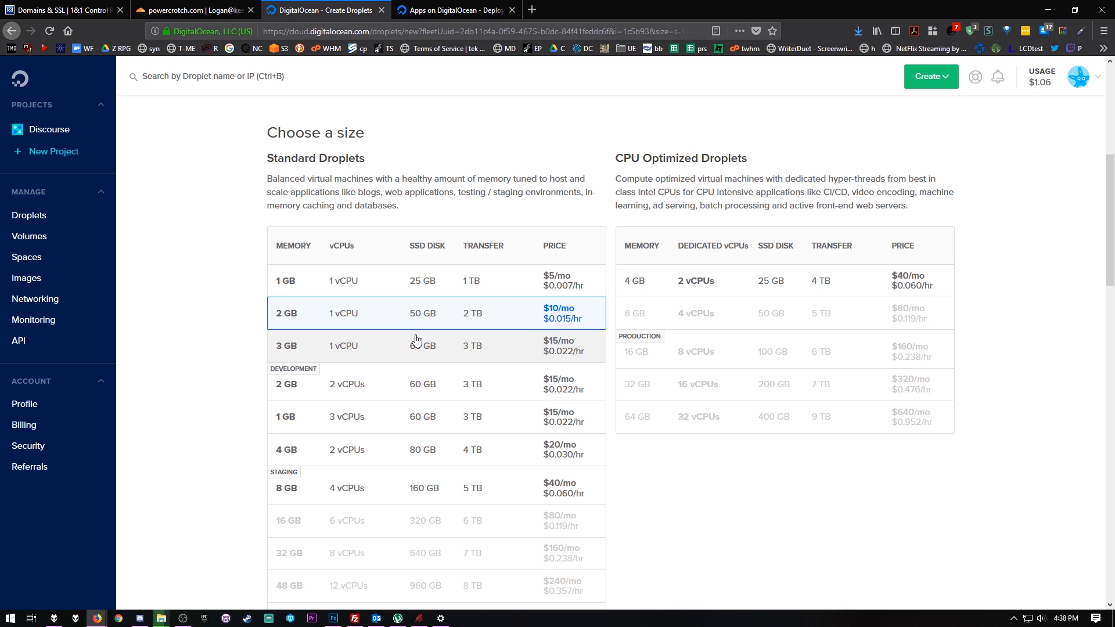
{"action": "mouse_move", "coordinate": [365, 464]}
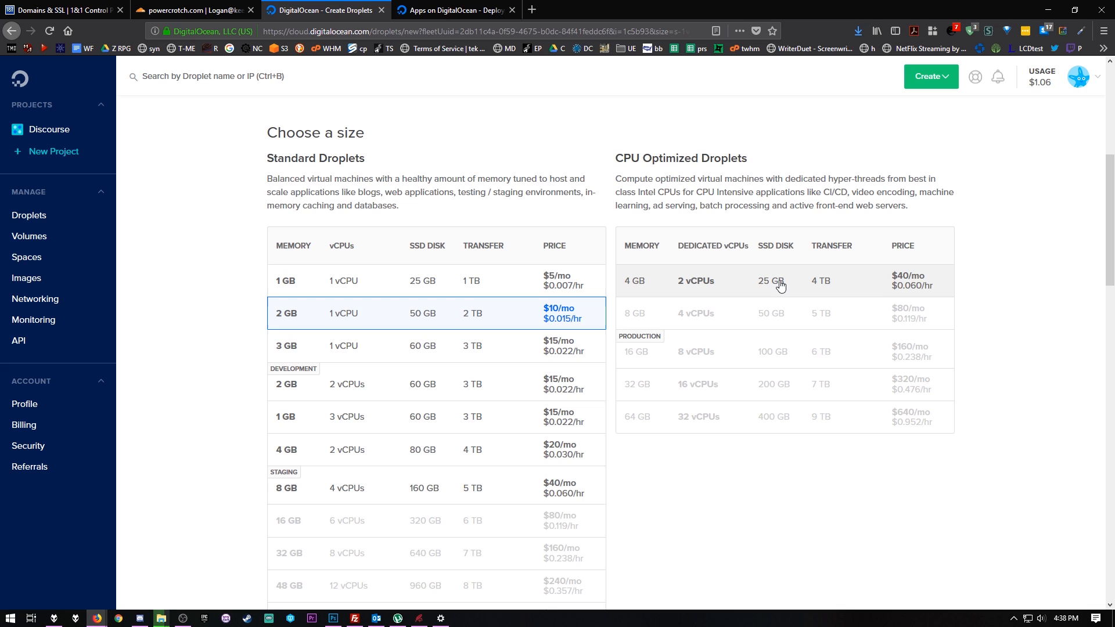
{"action": "mouse_move", "coordinate": [389, 315]}
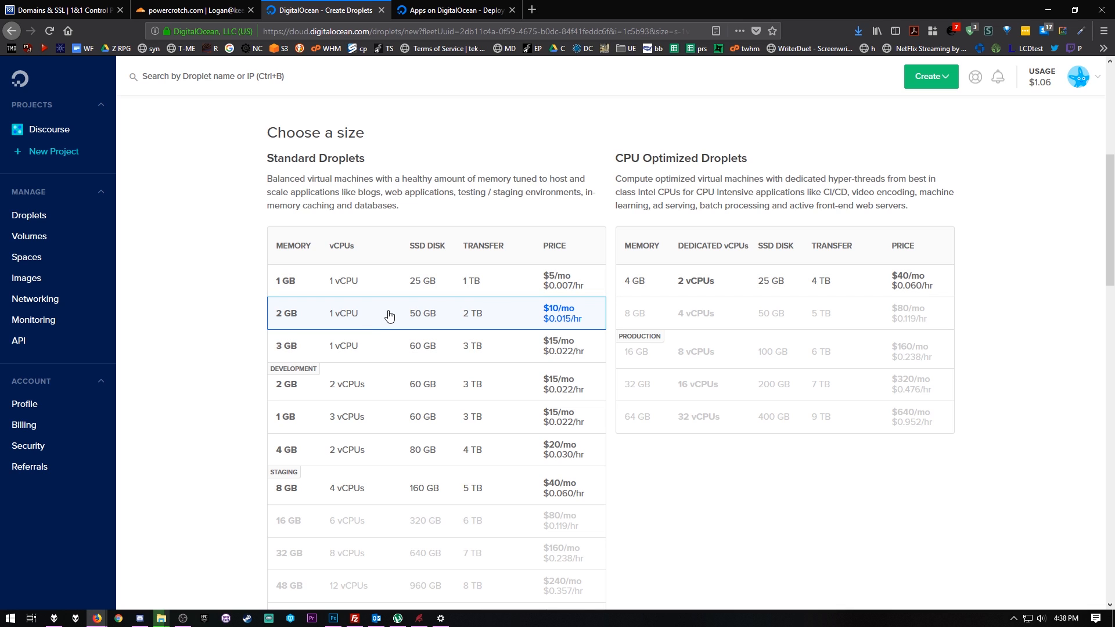
{"action": "mouse_move", "coordinate": [288, 315]}
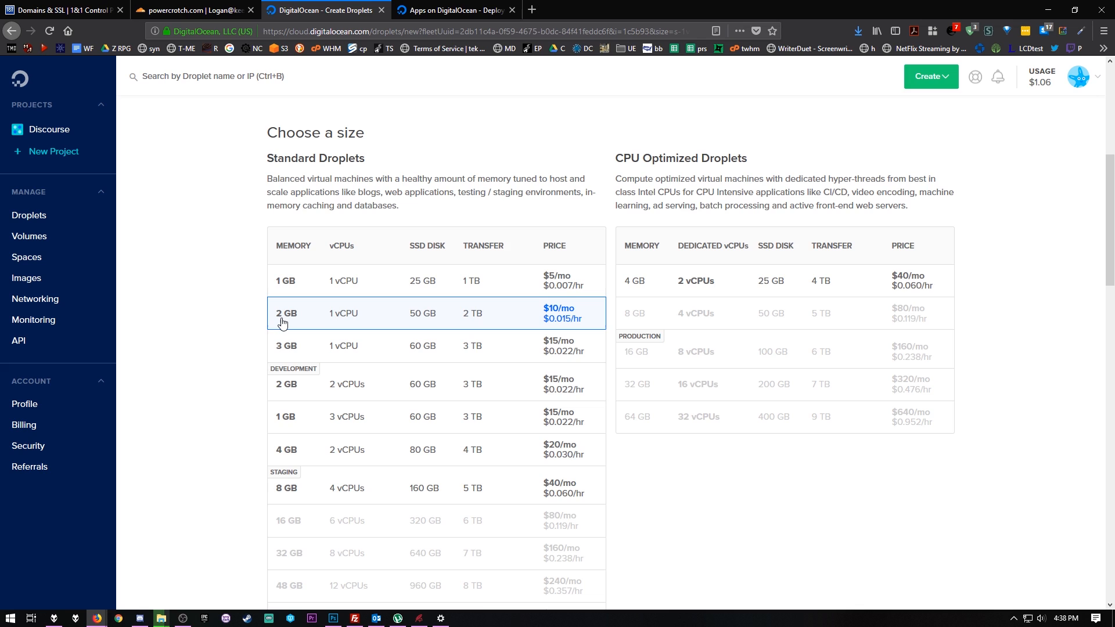
- Place the droplet in the San Francisco 2 datacenter region
{"action": "scroll", "scroll_direction": "down", "scroll_amount": 3}
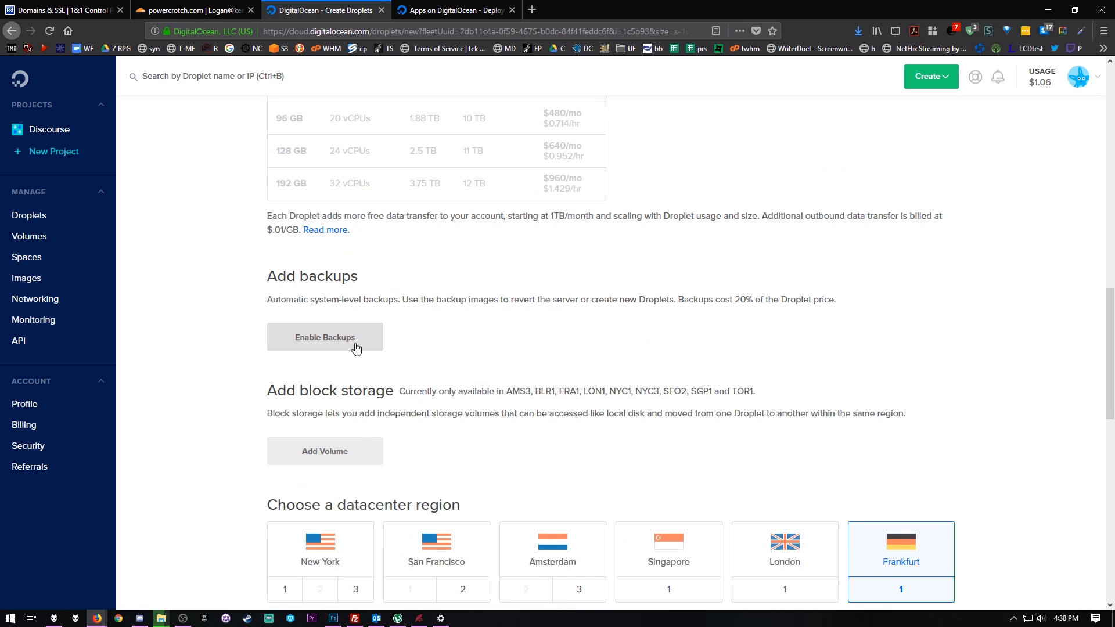
{"action": "mouse_move", "coordinate": [359, 348]}
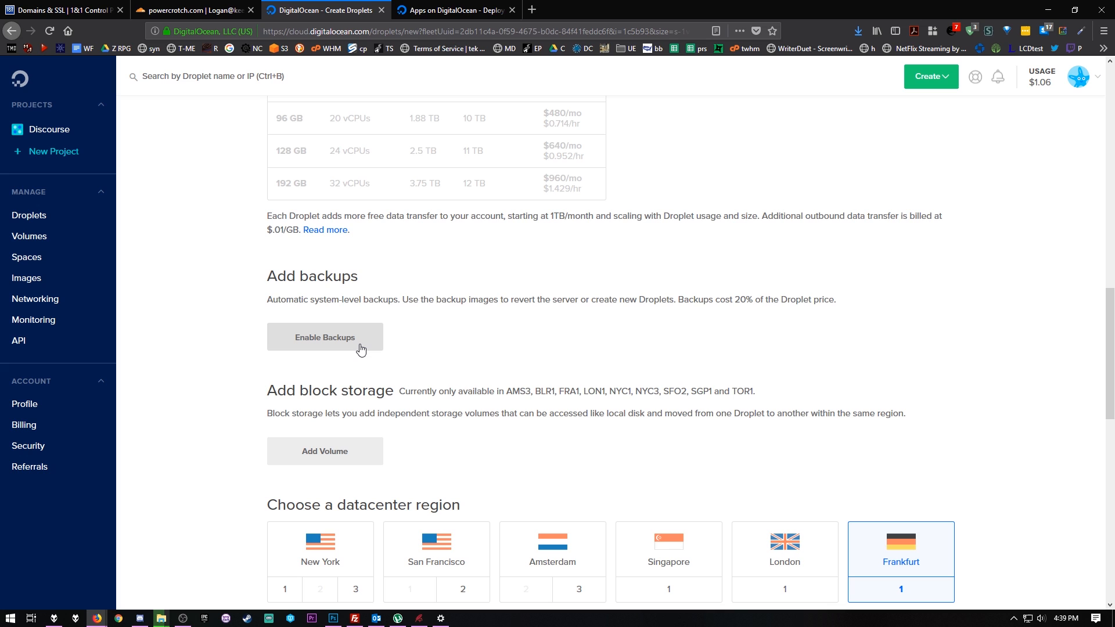
{"action": "scroll", "scroll_direction": "down", "scroll_amount": 3}
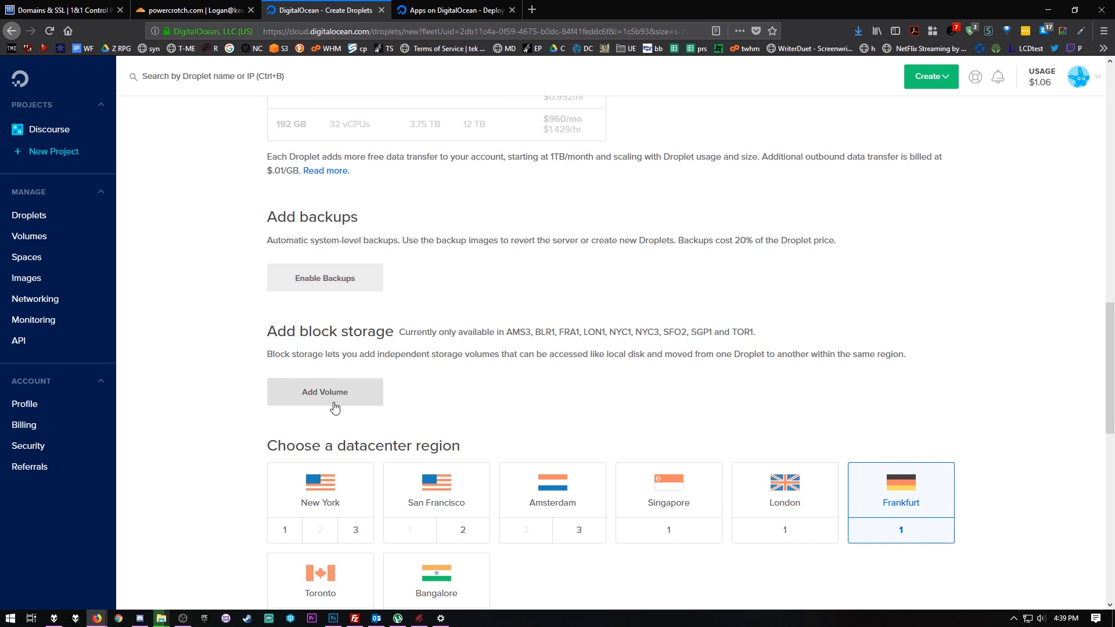
{"action": "scroll", "scroll_direction": "down", "scroll_amount": 3}
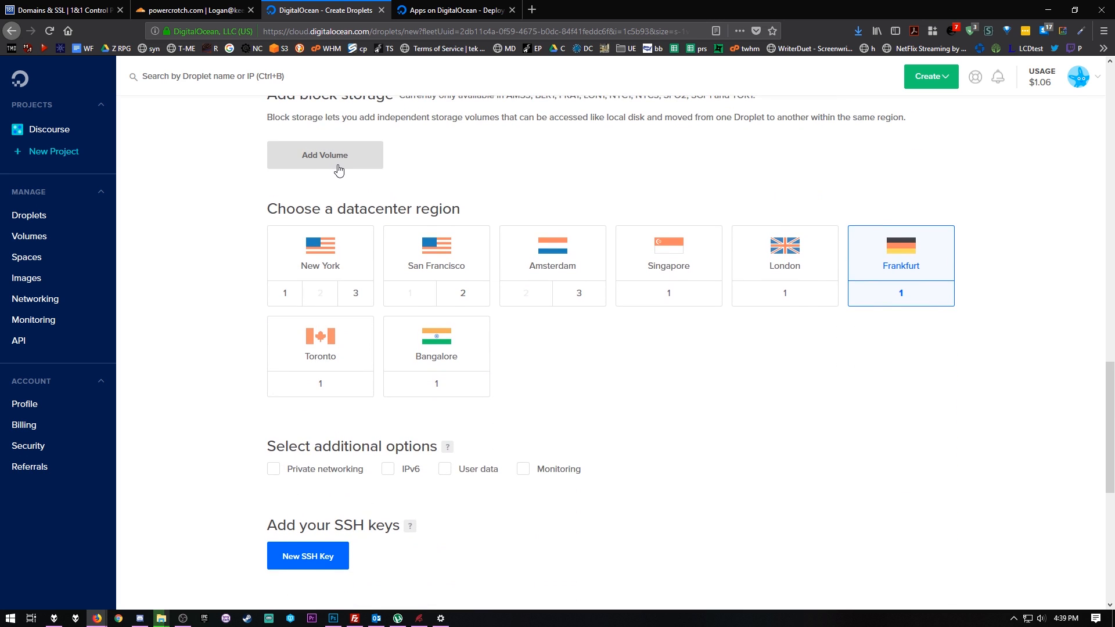
{"action": "mouse_move", "coordinate": [871, 258]}
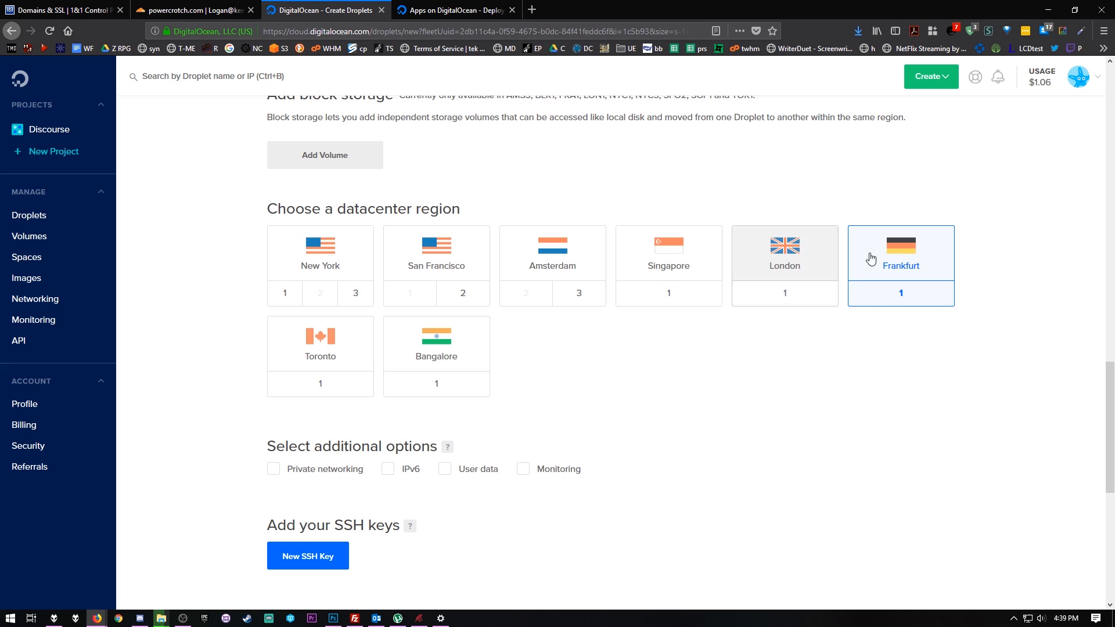
{"action": "left_click", "coordinate": [462, 293]}
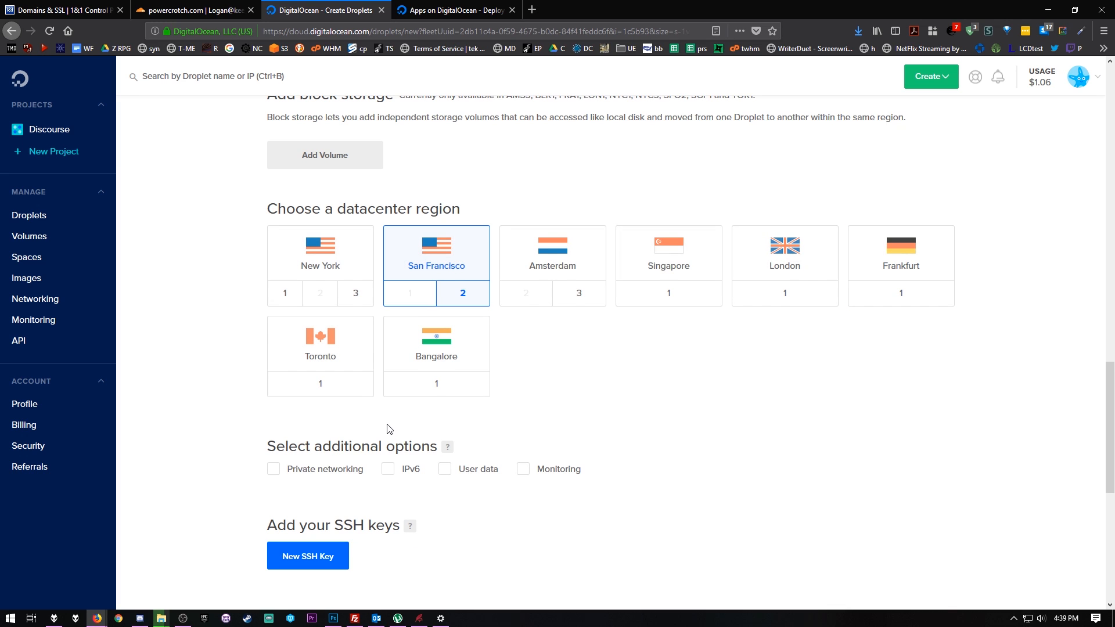
- Create the DiscoursePowerCrotch droplet and return to the Cloudflare powercrotch.com dashboard
{"action": "scroll", "scroll_direction": "down", "scroll_amount": 3}
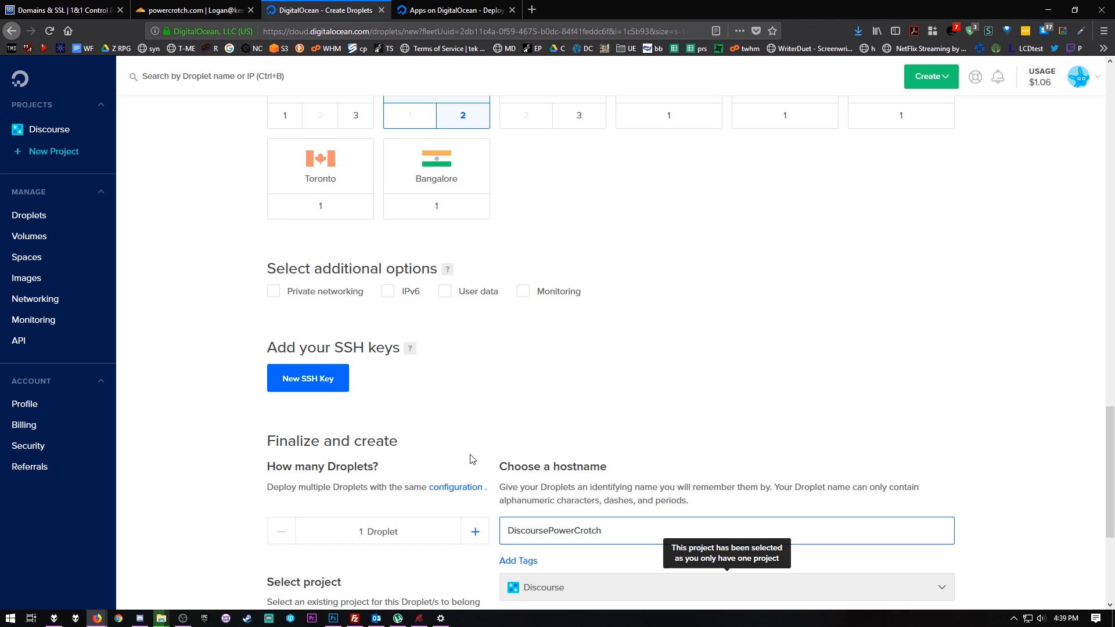
{"action": "scroll", "scroll_direction": "down", "scroll_amount": 3}
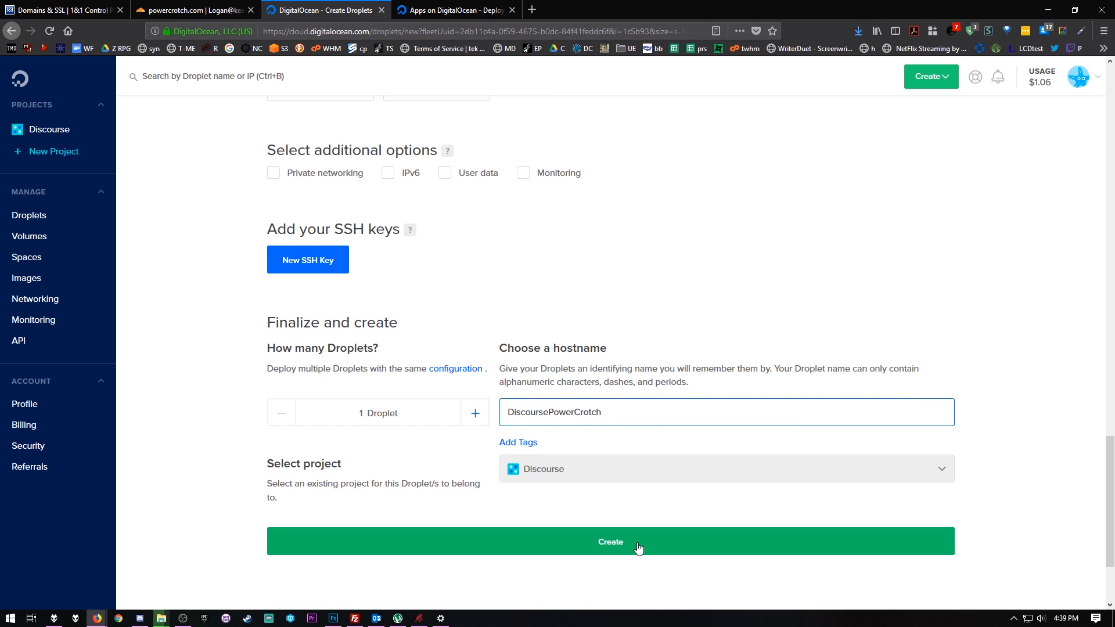
{"action": "left_click", "coordinate": [610, 541]}
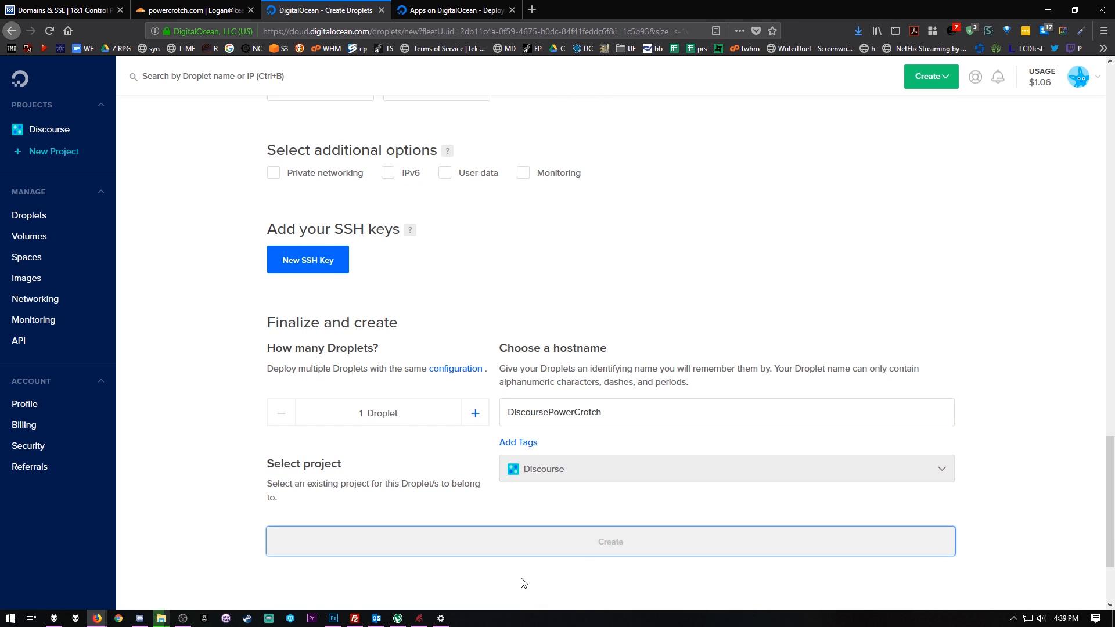
{"action": "left_click", "coordinate": [610, 542]}
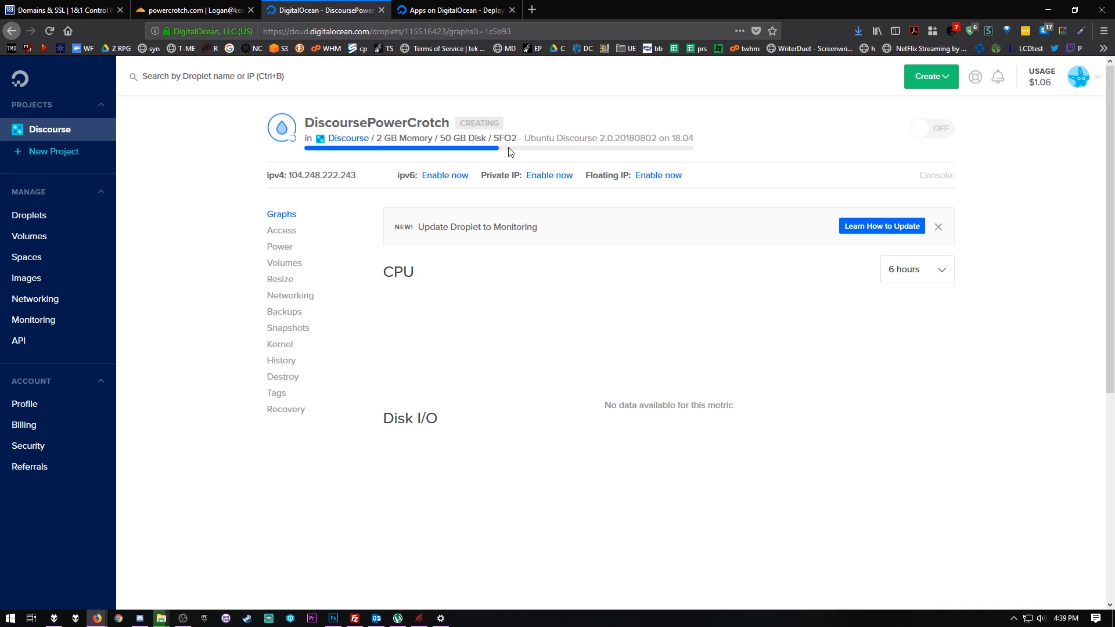
{"action": "mouse_move", "coordinate": [671, 152]}
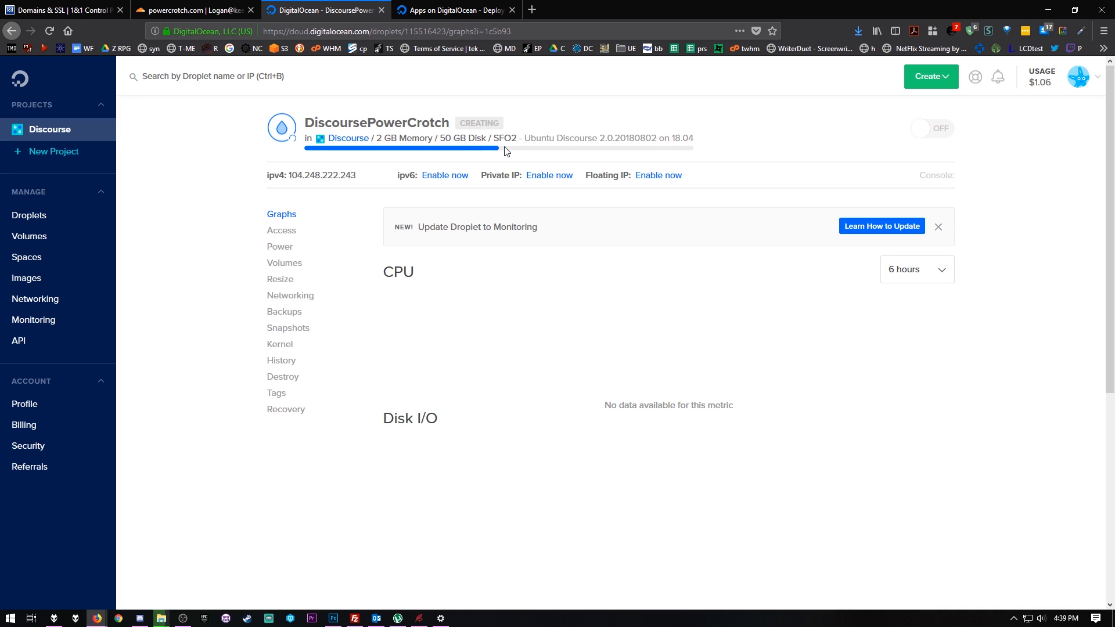
{"action": "left_click", "coordinate": [195, 11]}
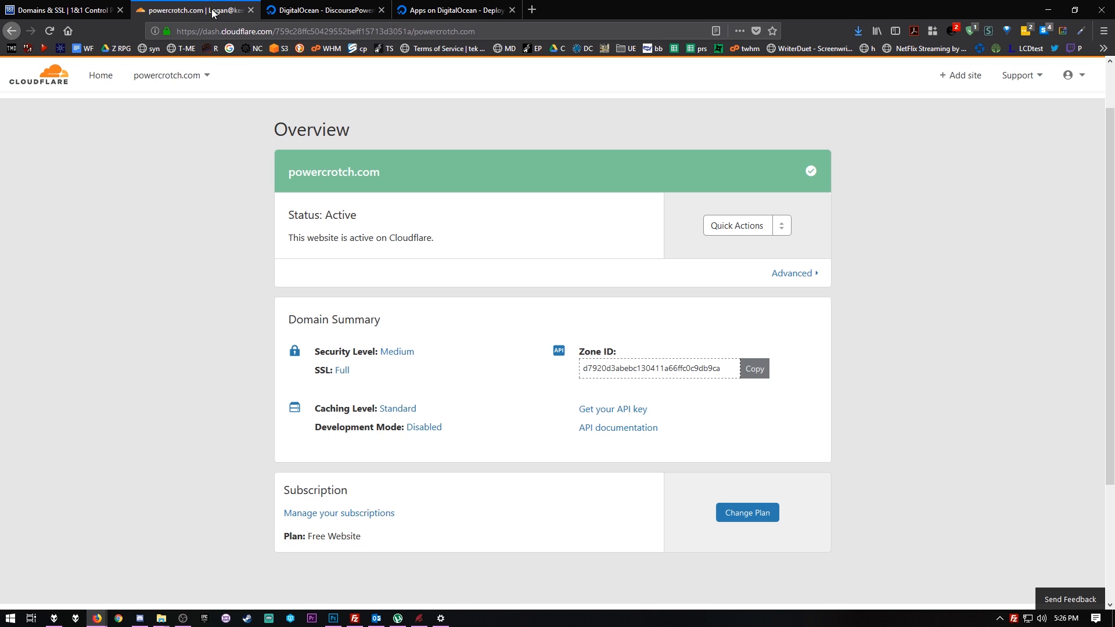
{"action": "mouse_move", "coordinate": [369, 234]}
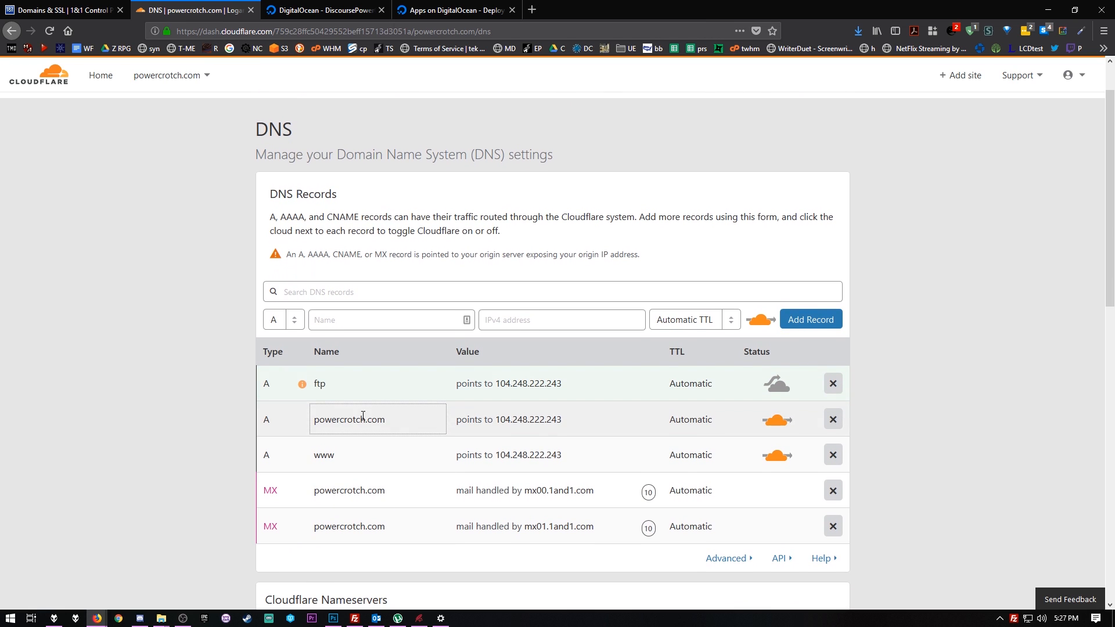
- Add a 'forum' A record pointing to 104.248.222.243 in Cloudflare DNS
{"action": "left_click", "coordinate": [534, 419]}
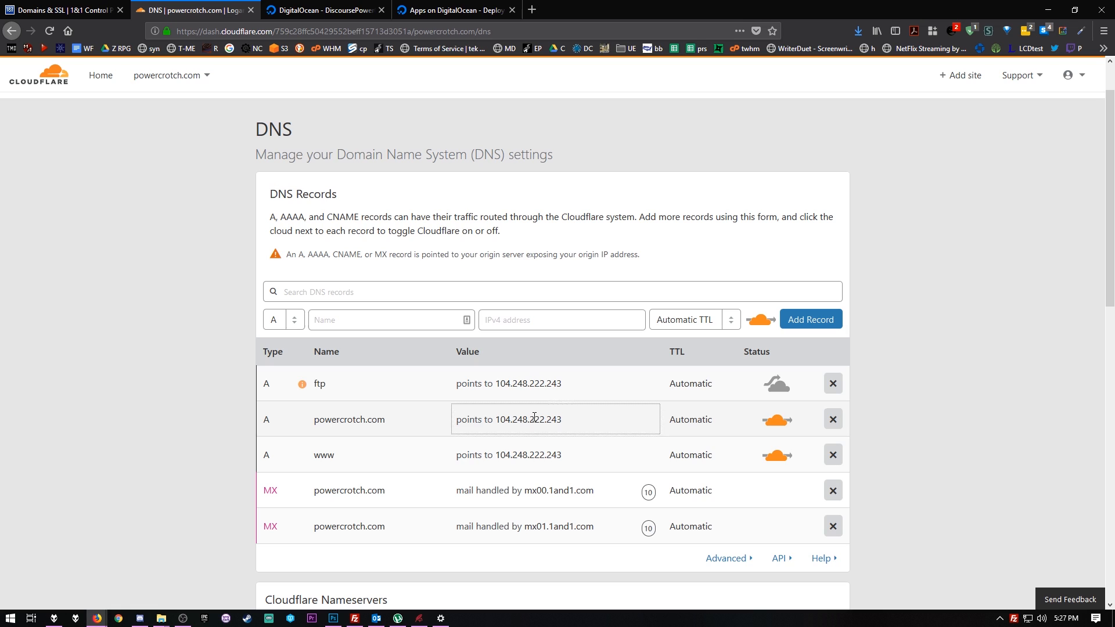
{"action": "double_click", "coordinate": [349, 419]}
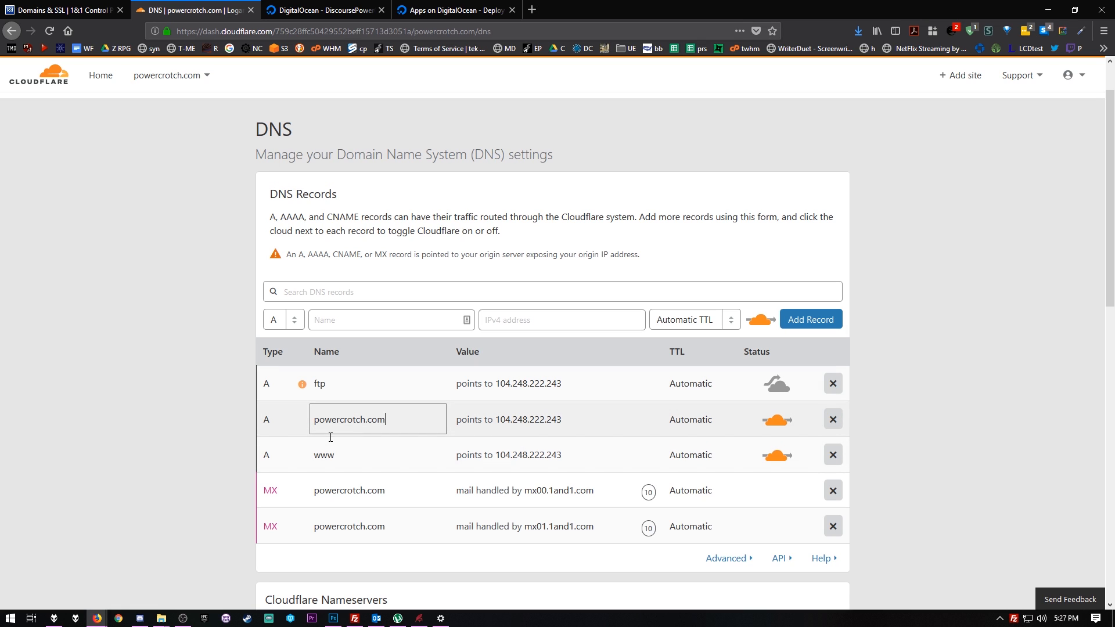
{"action": "left_click", "coordinate": [810, 319]}
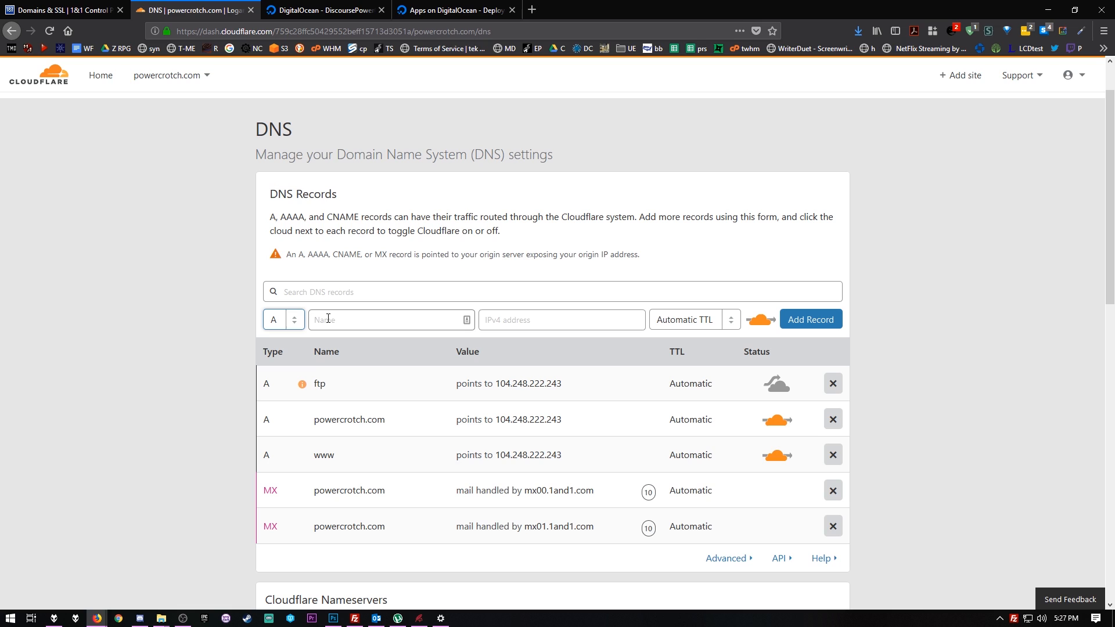
{"action": "type", "text": "forum"}
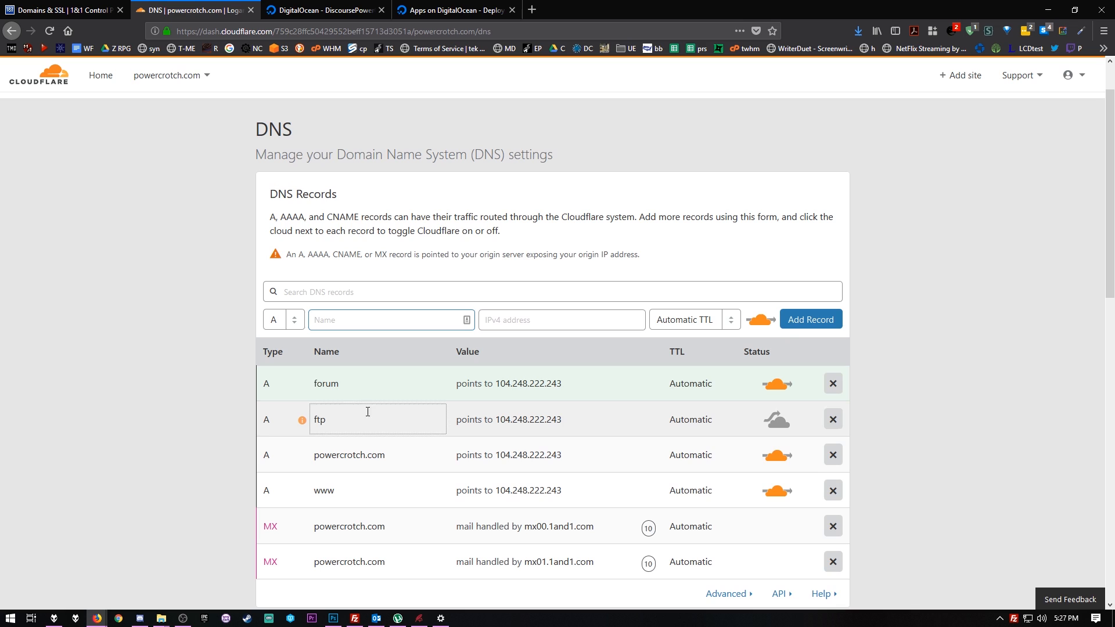
{"action": "left_click", "coordinate": [378, 455]}
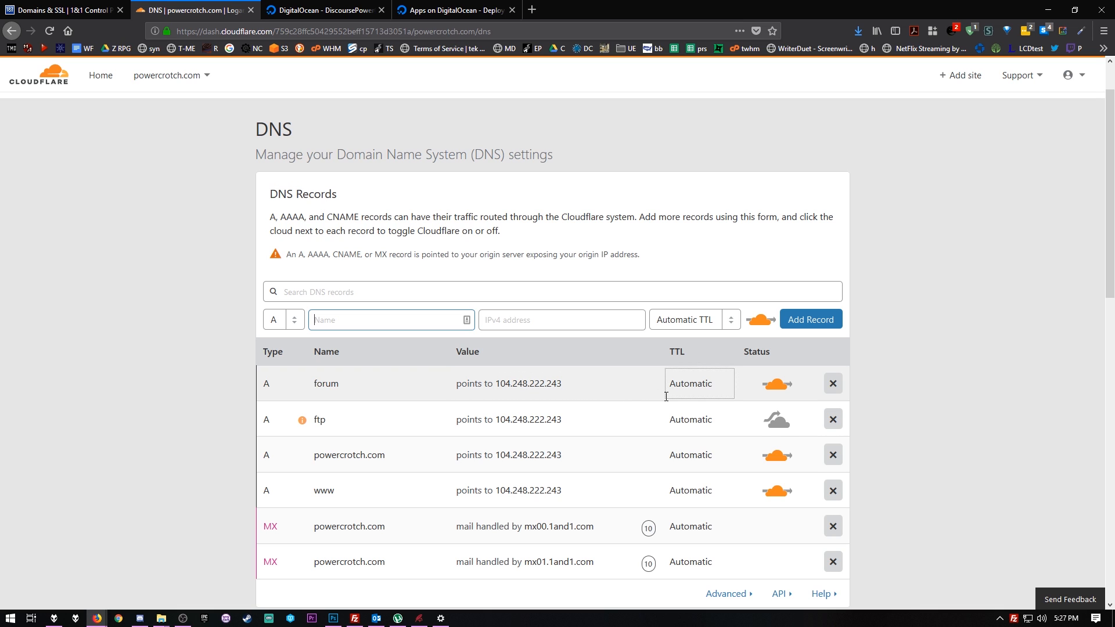
- Return to the DiscoursePowerCrotch droplet in DigitalOcean and launch its web console
{"action": "left_click", "coordinate": [329, 11]}
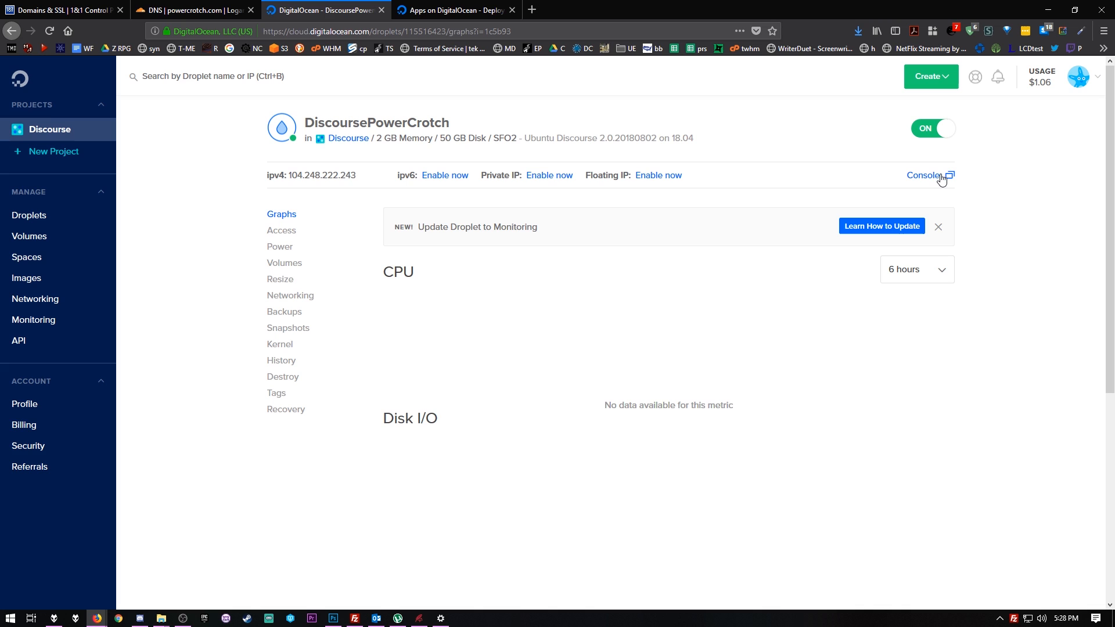
{"action": "left_click", "coordinate": [946, 176]}
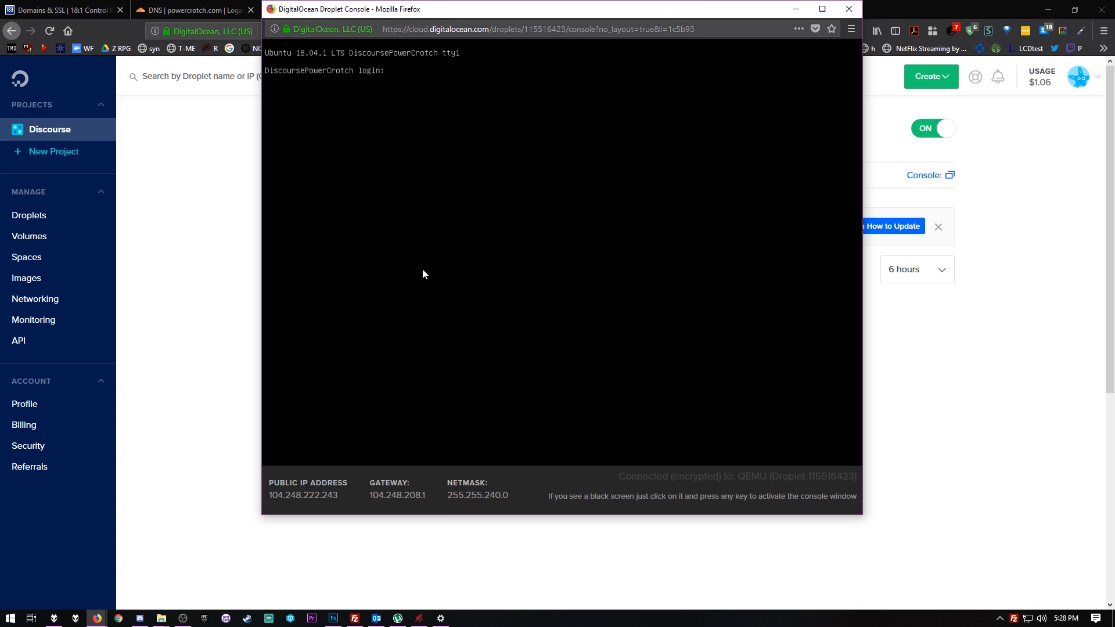
{"action": "mouse_move", "coordinate": [371, 192]}
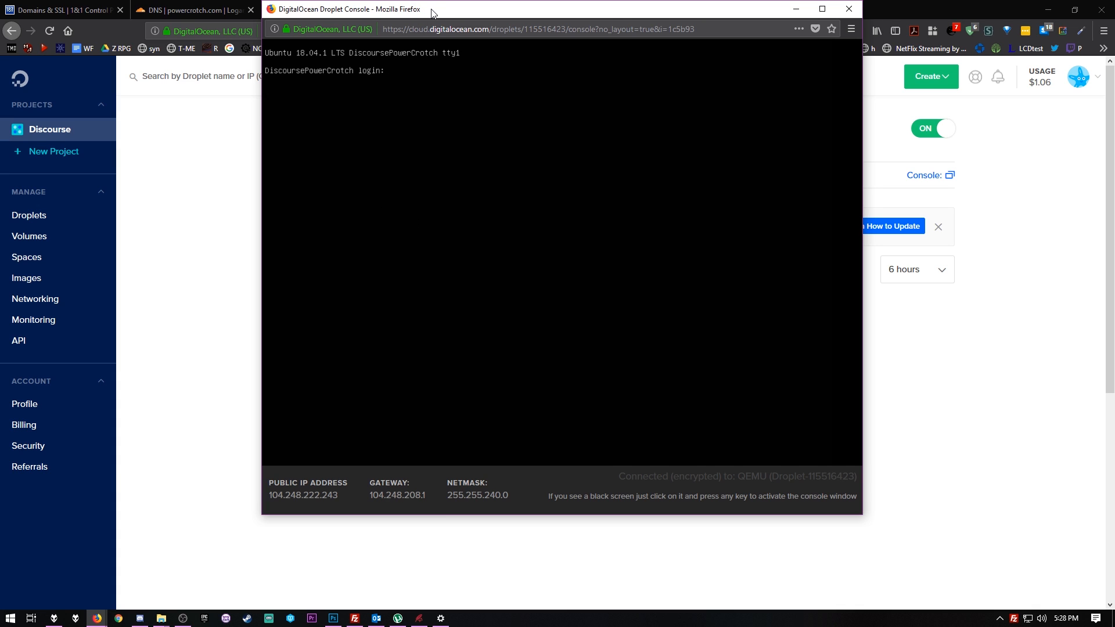
{"action": "type", "text": "root"}
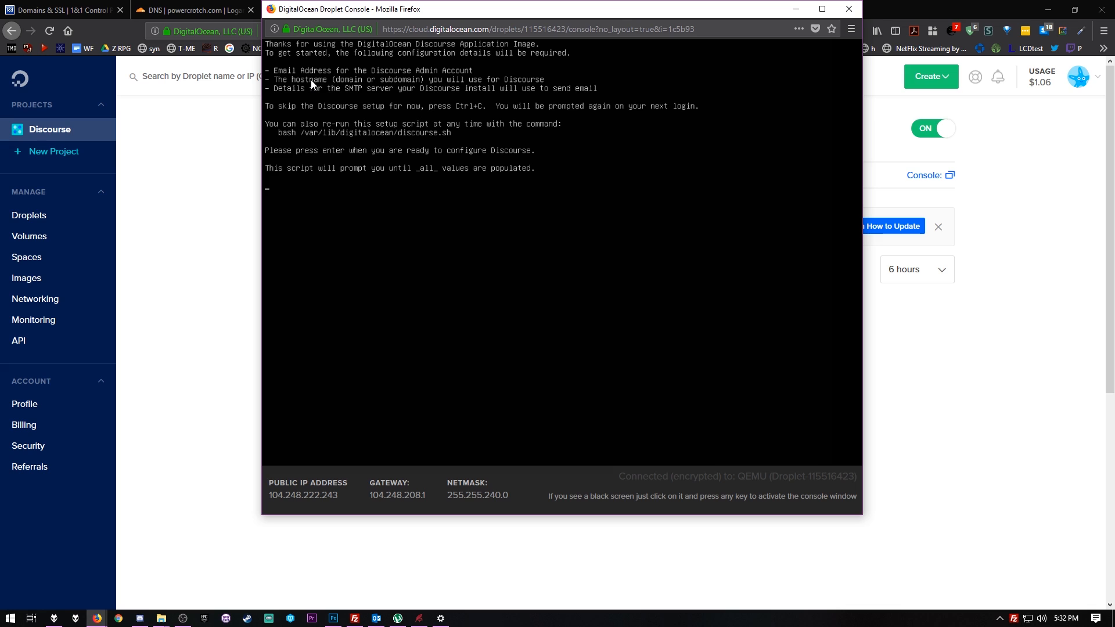
{"action": "key", "text": "enter"}
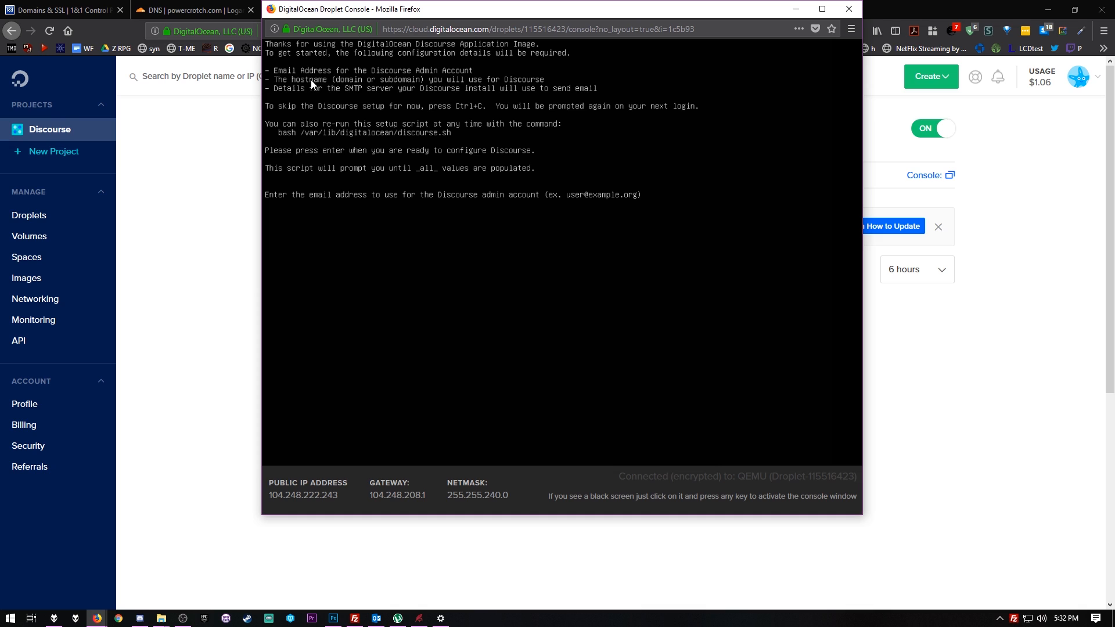
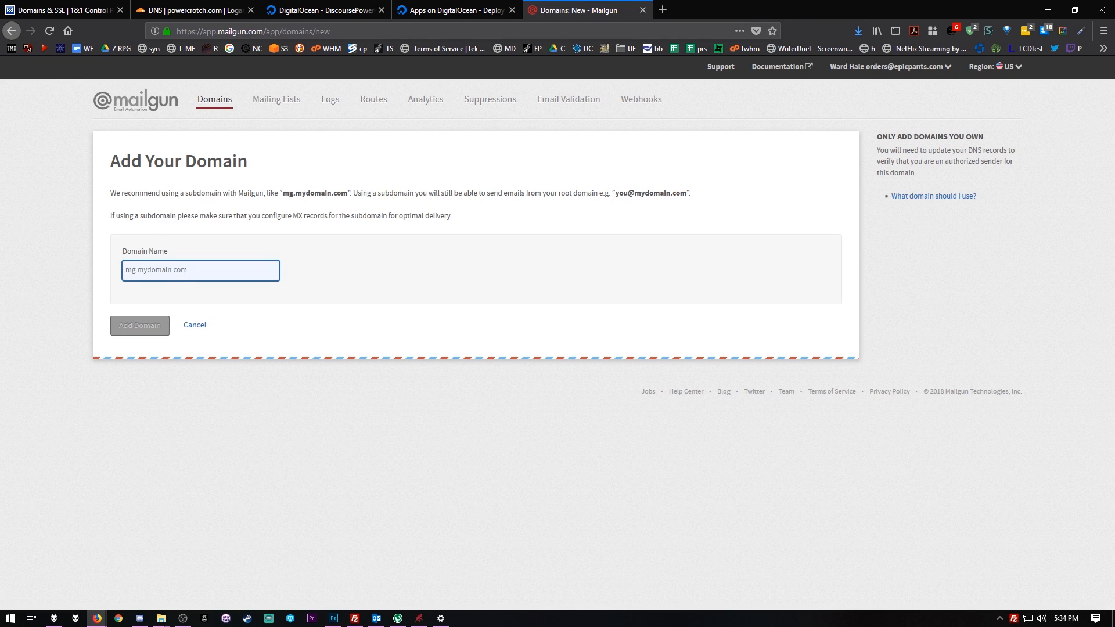
- Add mailgun.powercrotch.com as a Mailgun sending domain and review its required DNS records
{"action": "type", "text": "mailgun.powercrotch.com"}
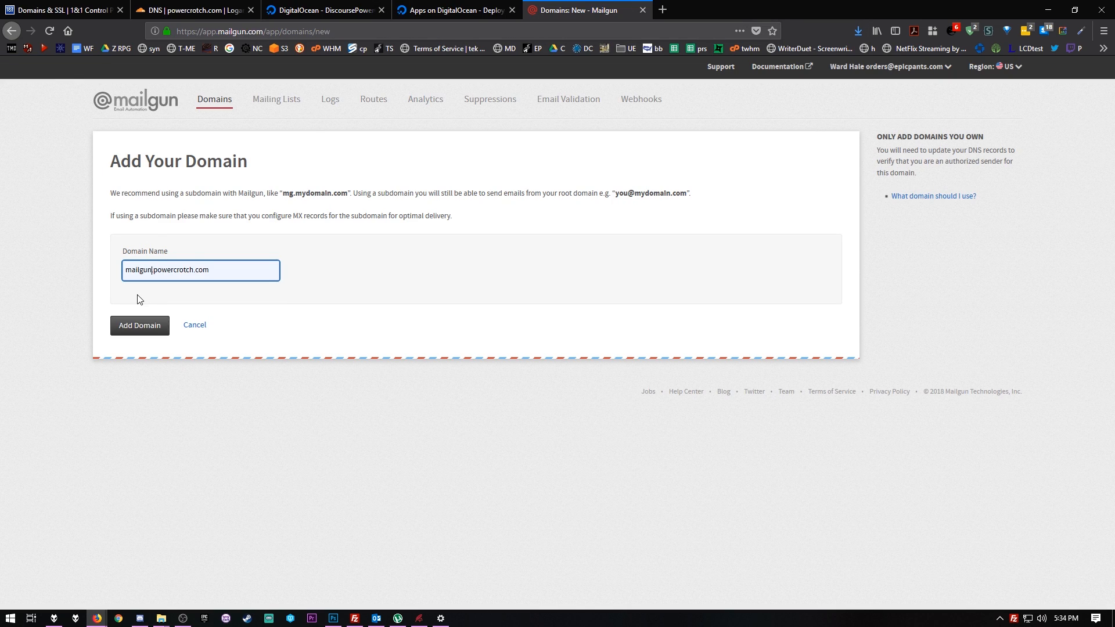
{"action": "type", "text": "."}
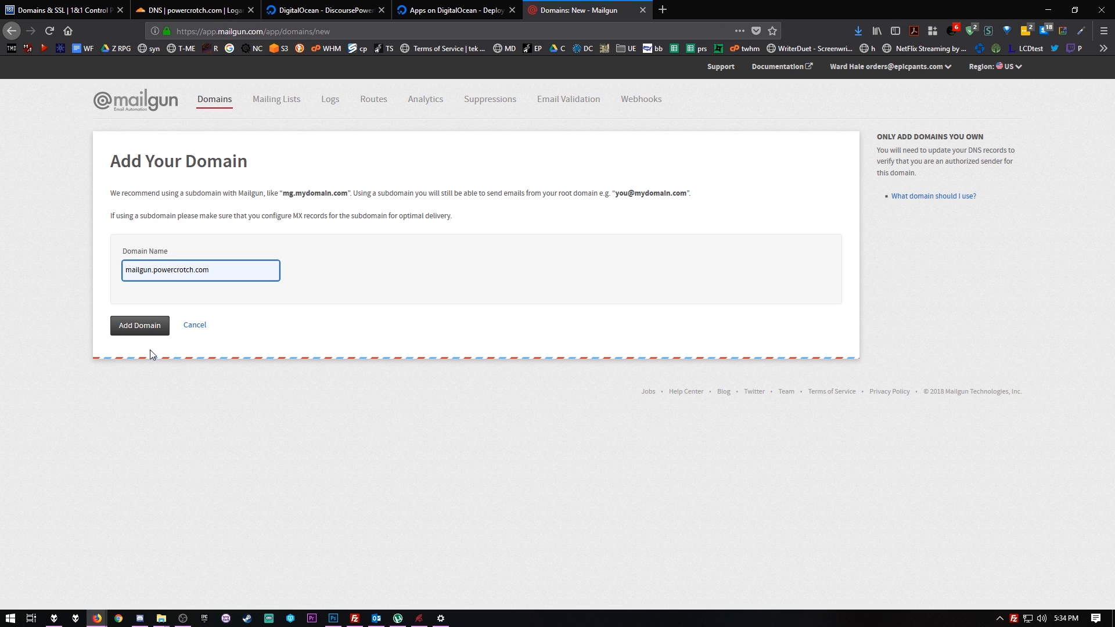
{"action": "left_click", "coordinate": [139, 325]}
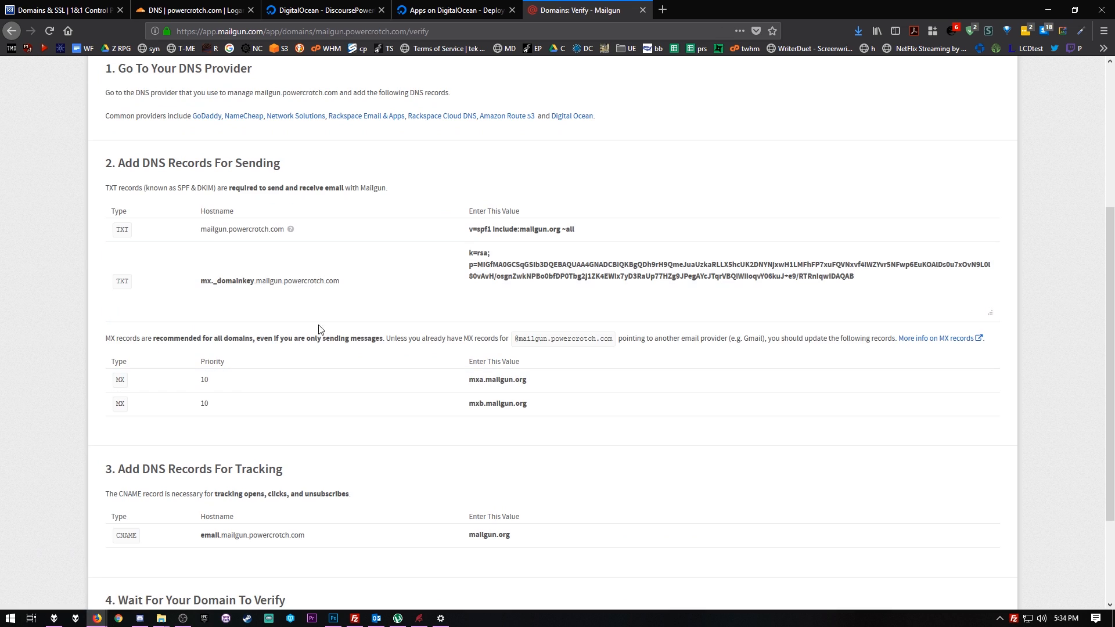
{"action": "mouse_move", "coordinate": [354, 538]}
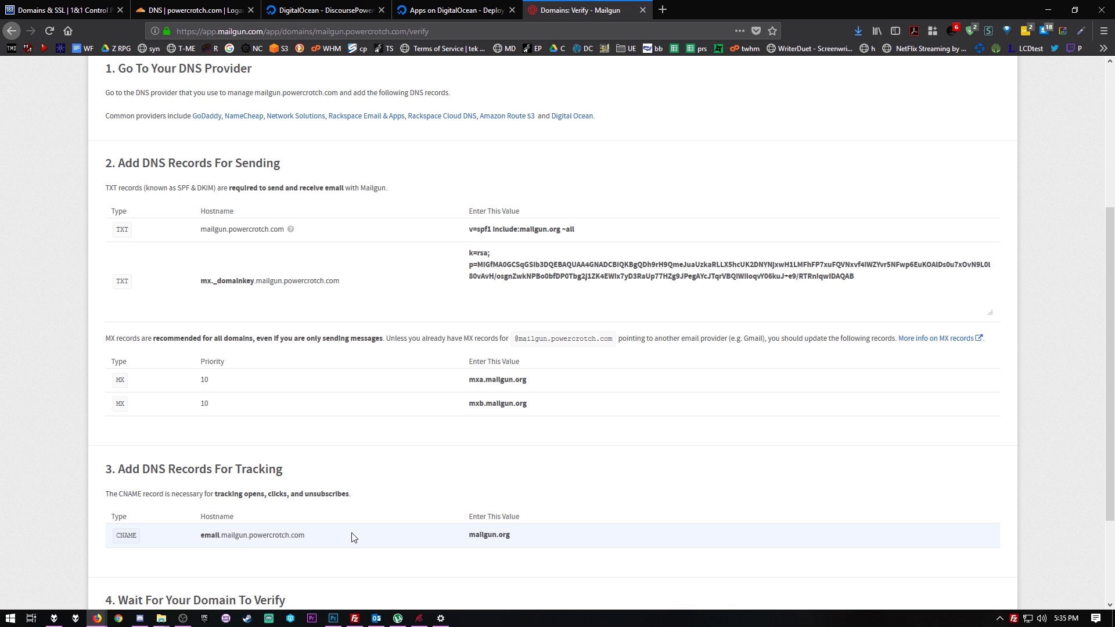
{"action": "mouse_move", "coordinate": [313, 452]}
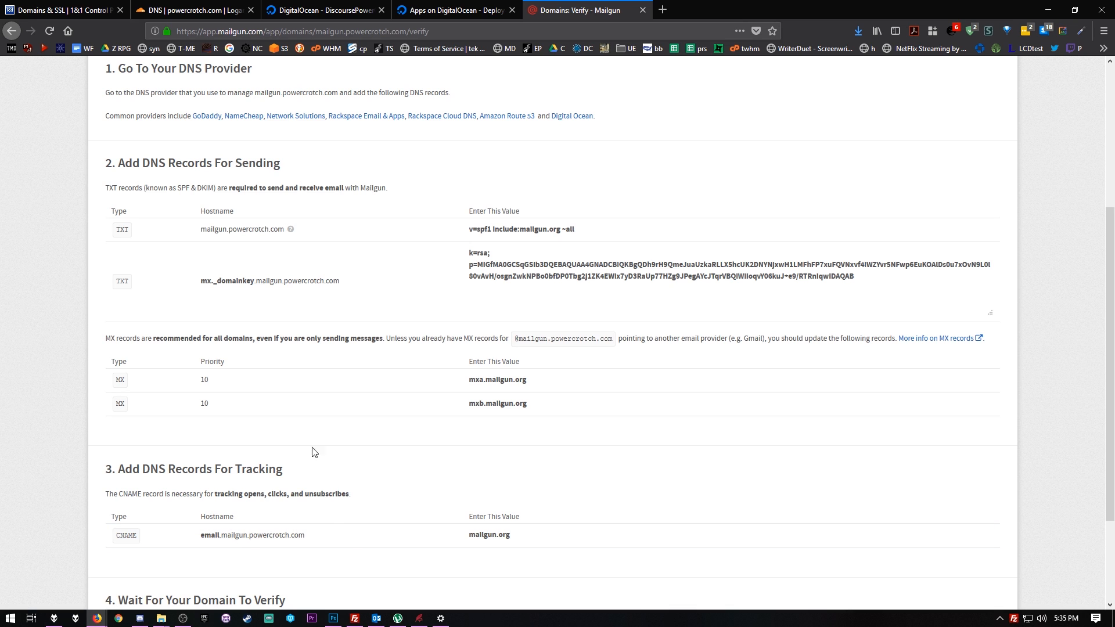
{"action": "scroll", "scroll_direction": "down", "scroll_amount": 3}
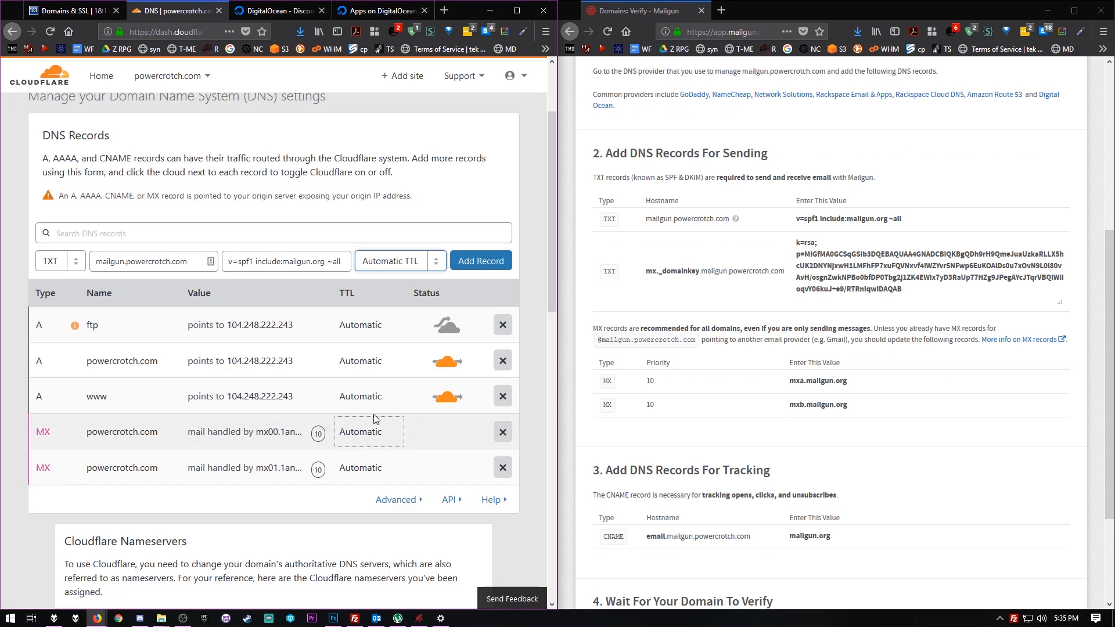
- Save Mailgun's SPF TXT record and add the mxa.mailgun.org MX record for mailgun
{"action": "left_click", "coordinate": [481, 260]}
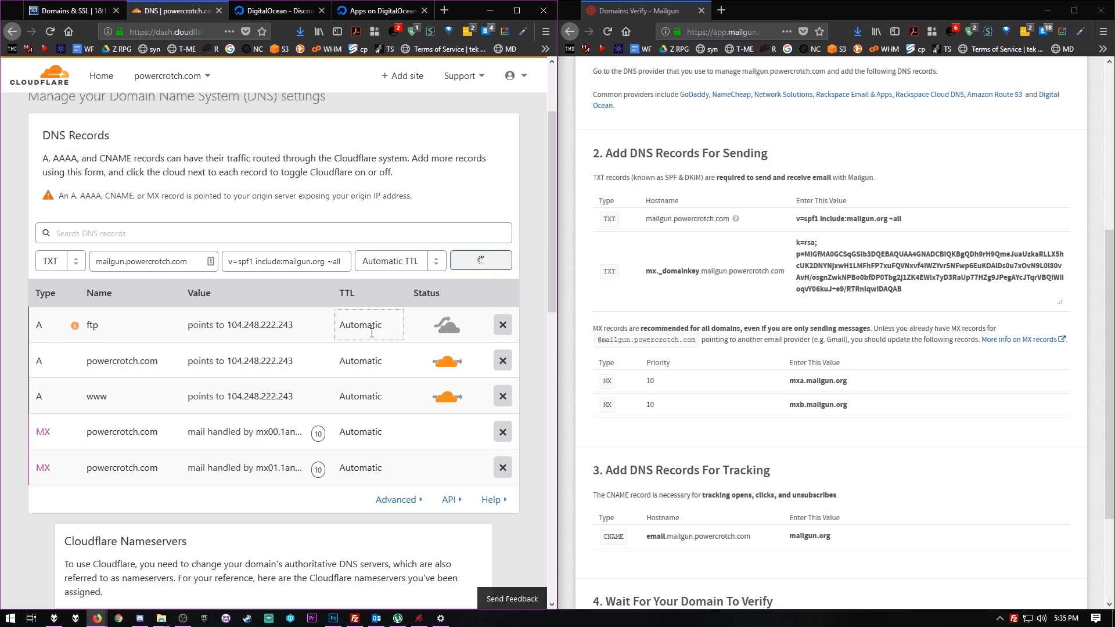
{"action": "left_click", "coordinate": [481, 260]}
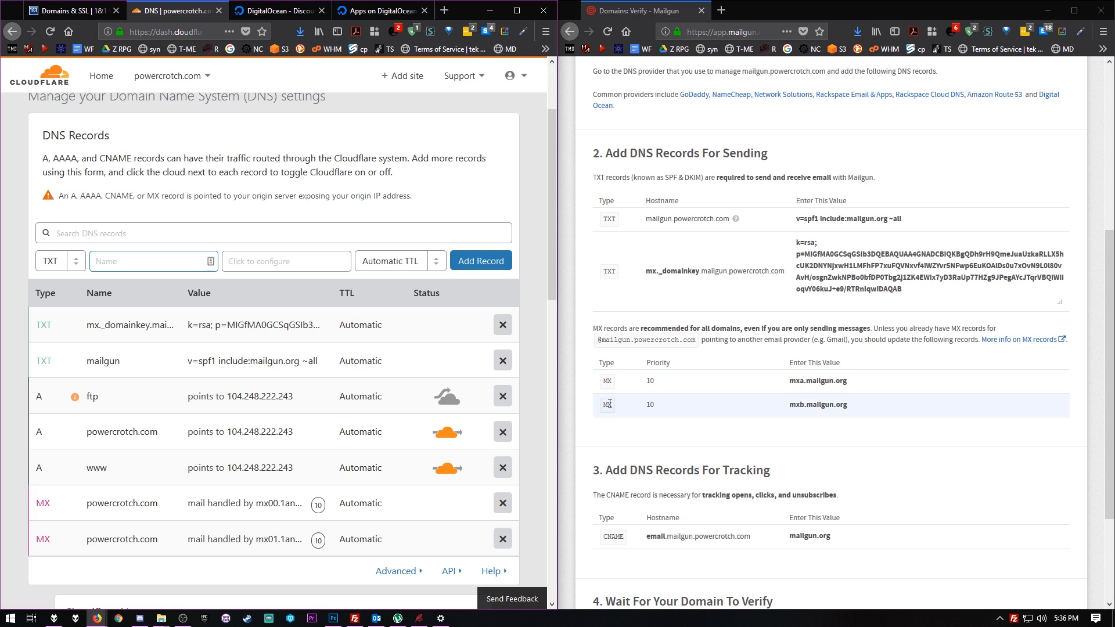
{"action": "left_click", "coordinate": [57, 261]}
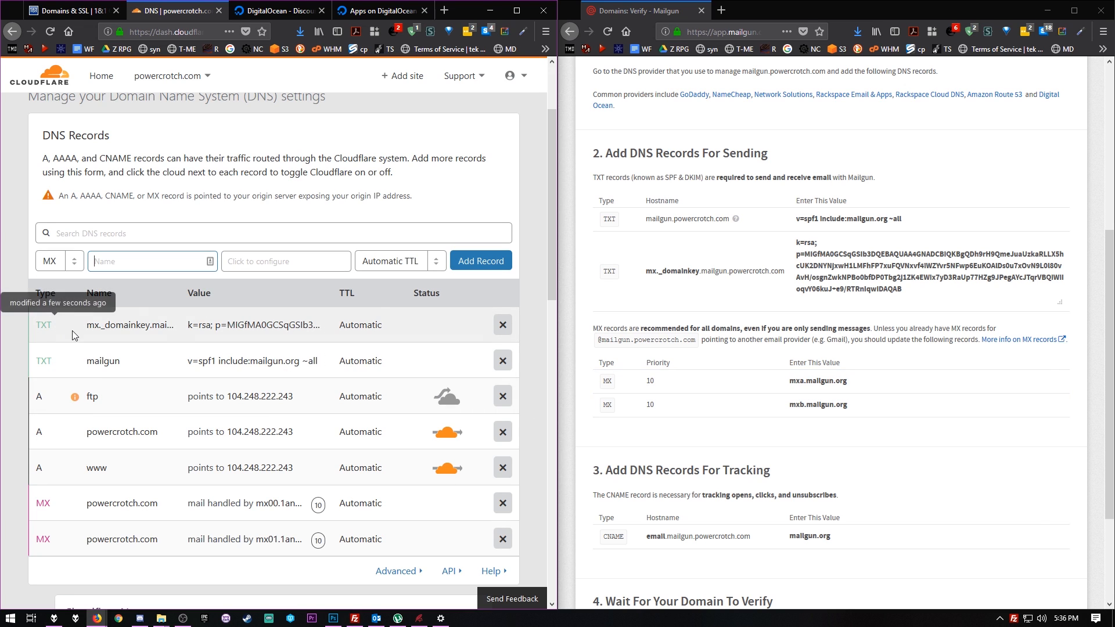
{"action": "left_click", "coordinate": [285, 261]}
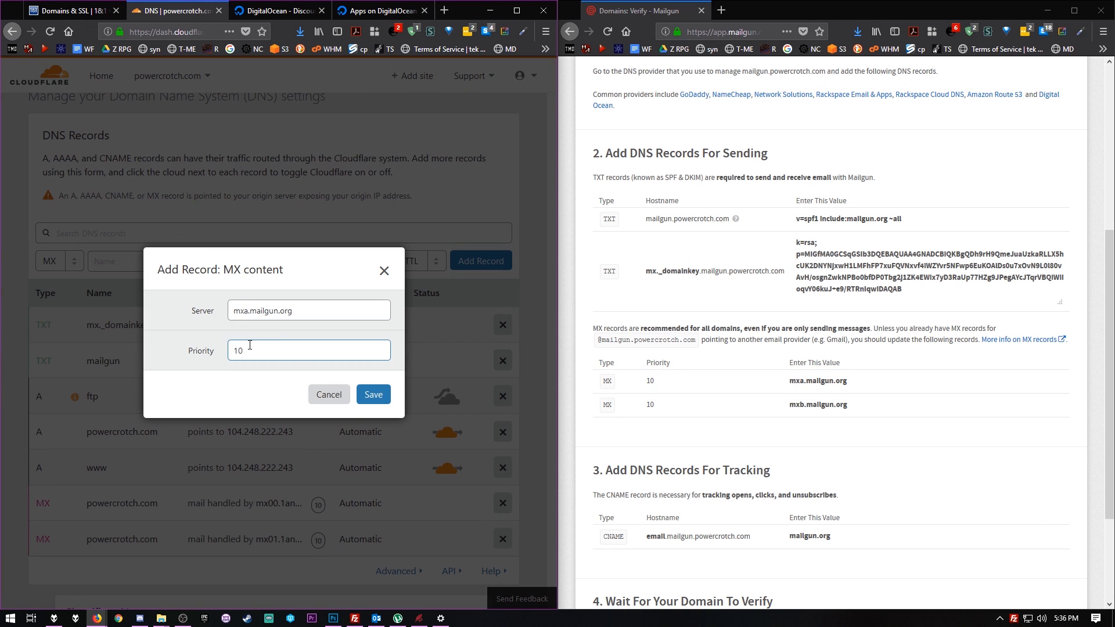
{"action": "left_click", "coordinate": [329, 394]}
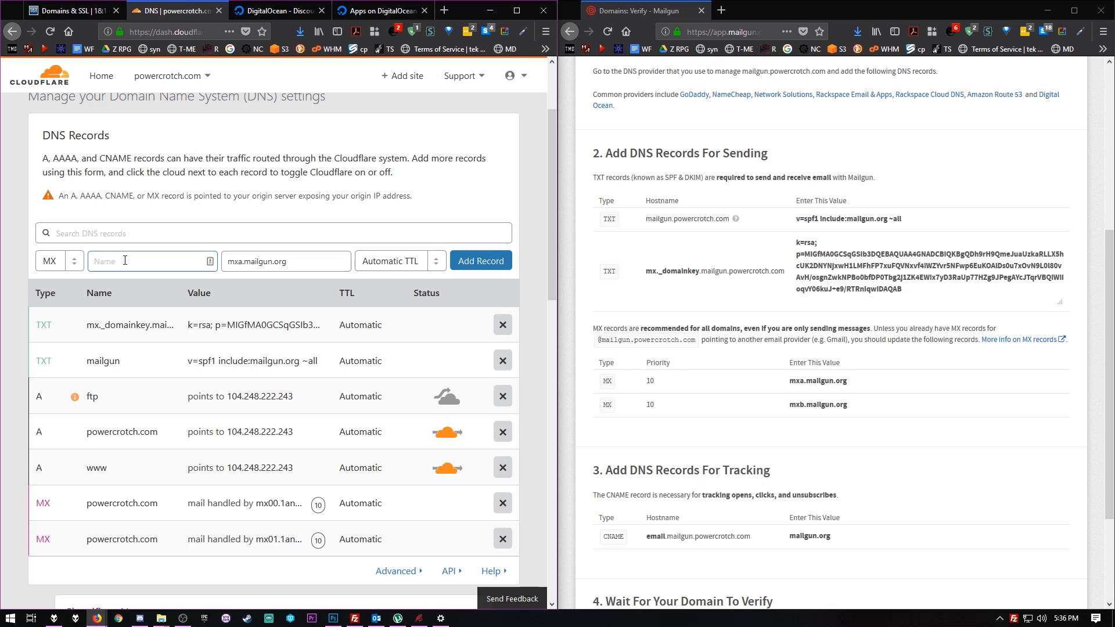
{"action": "type", "text": "mailgun"}
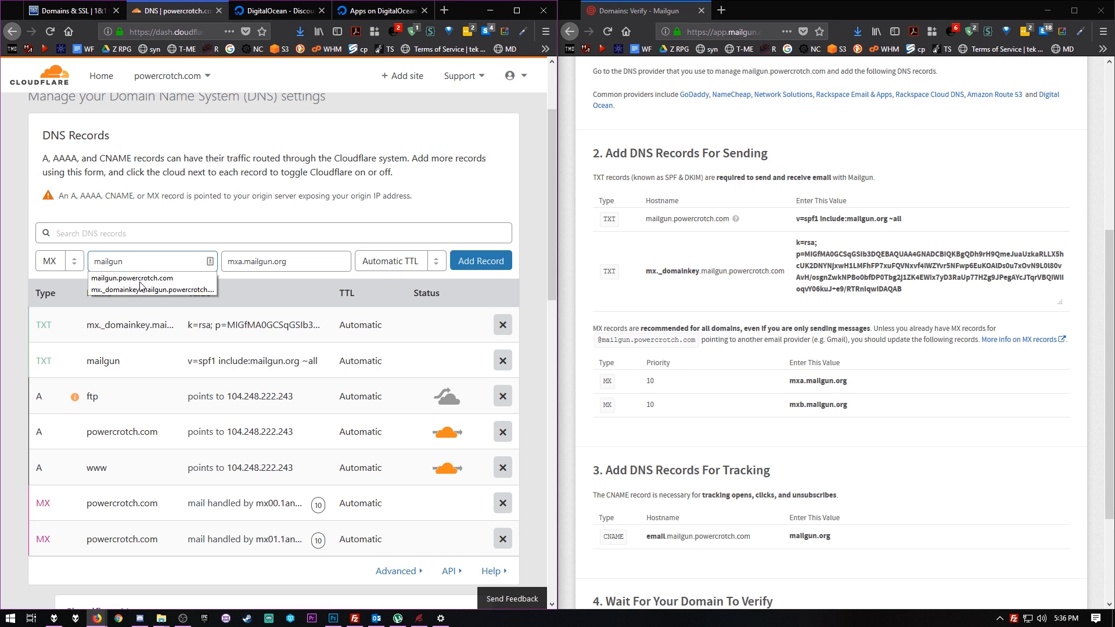
{"action": "left_click", "coordinate": [481, 260]}
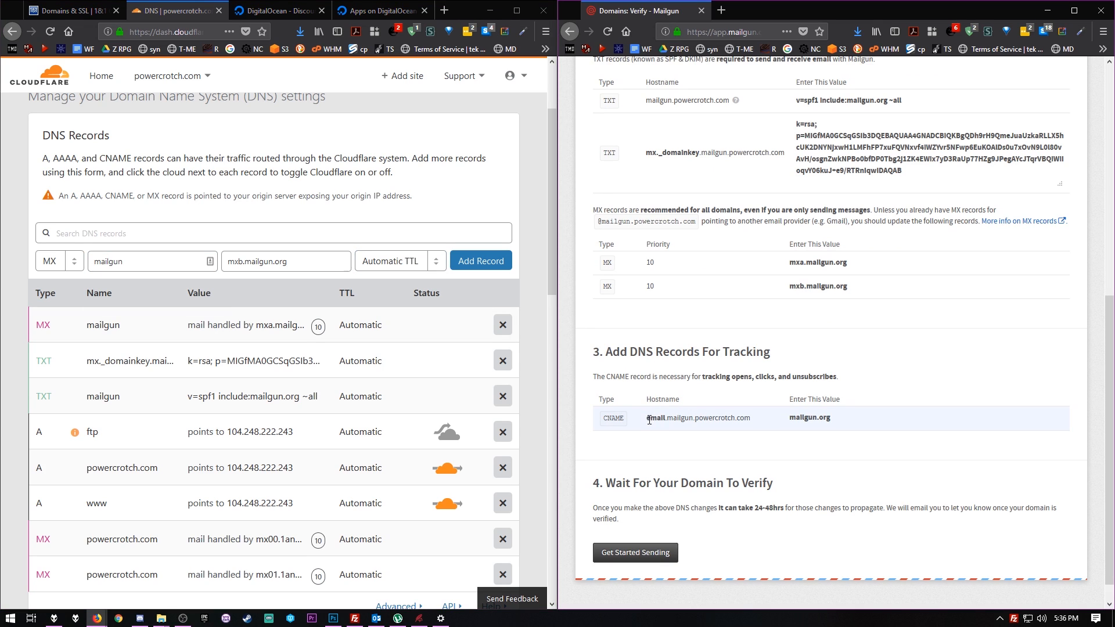
- Add the email tracking CNAME record using Mailgun's tracking hostname
{"action": "double_click", "coordinate": [661, 418]}
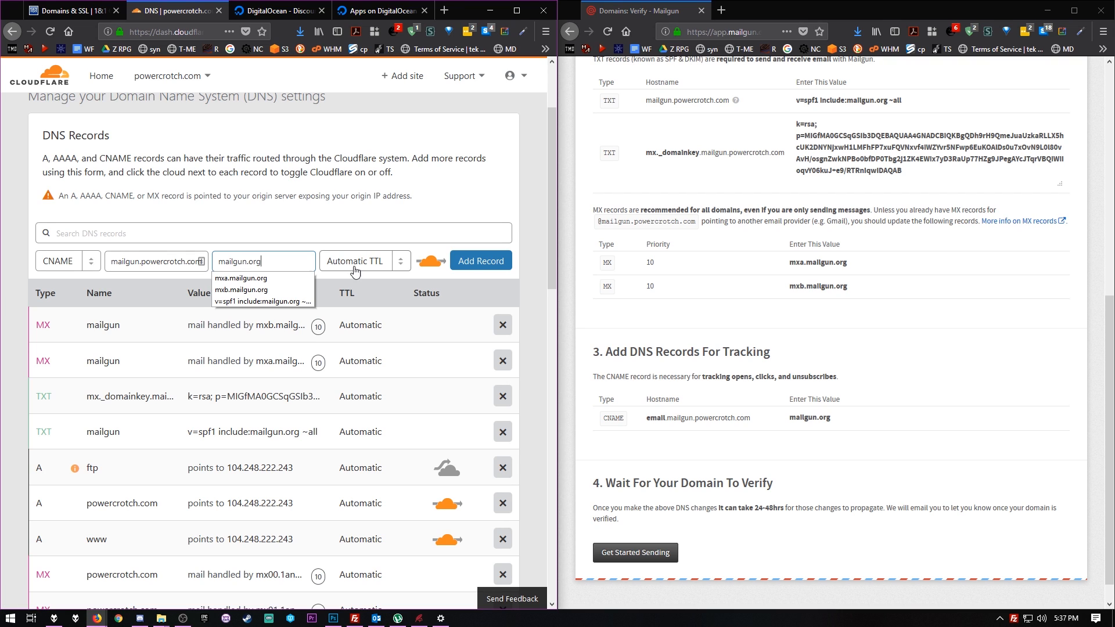
{"action": "left_click", "coordinate": [480, 260]}
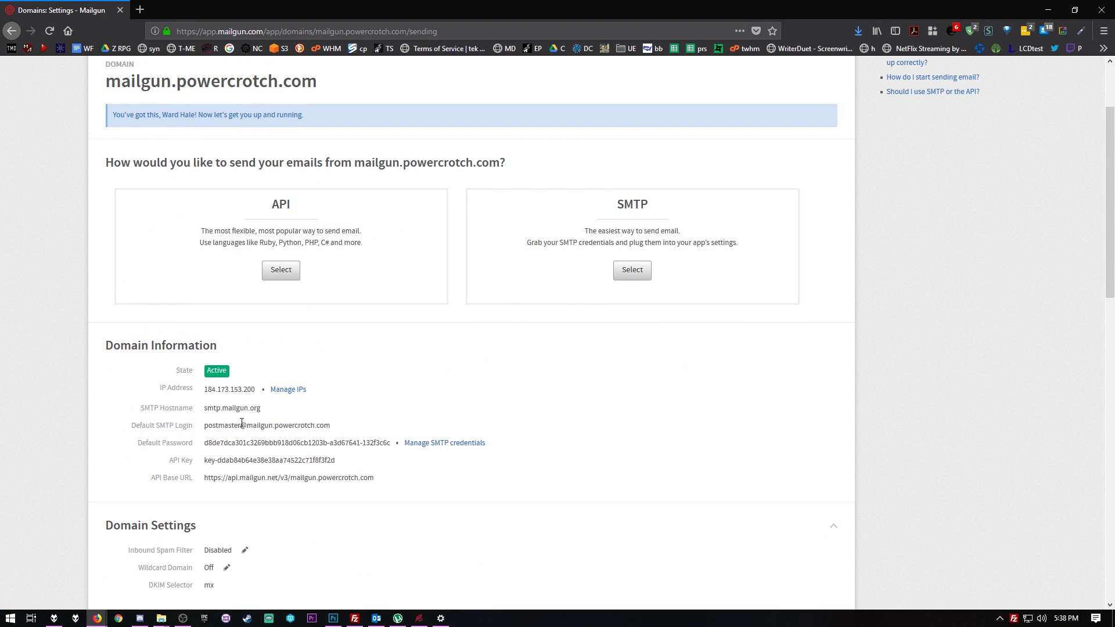
{"action": "mouse_move", "coordinate": [241, 424]}
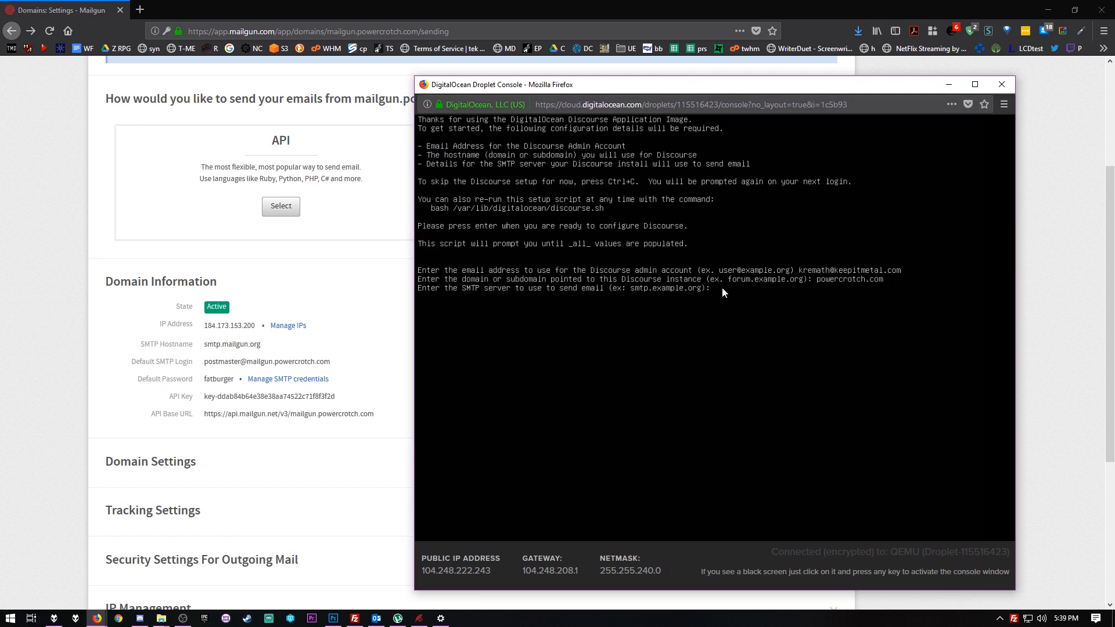
{"action": "type", "text": "smtp.mailgun.org"}
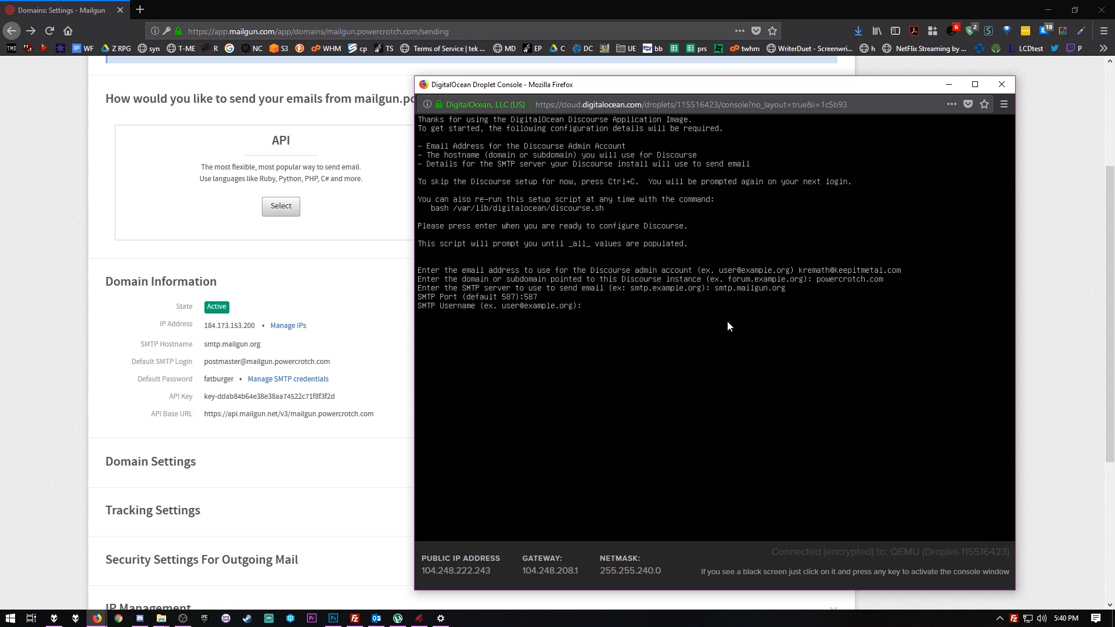
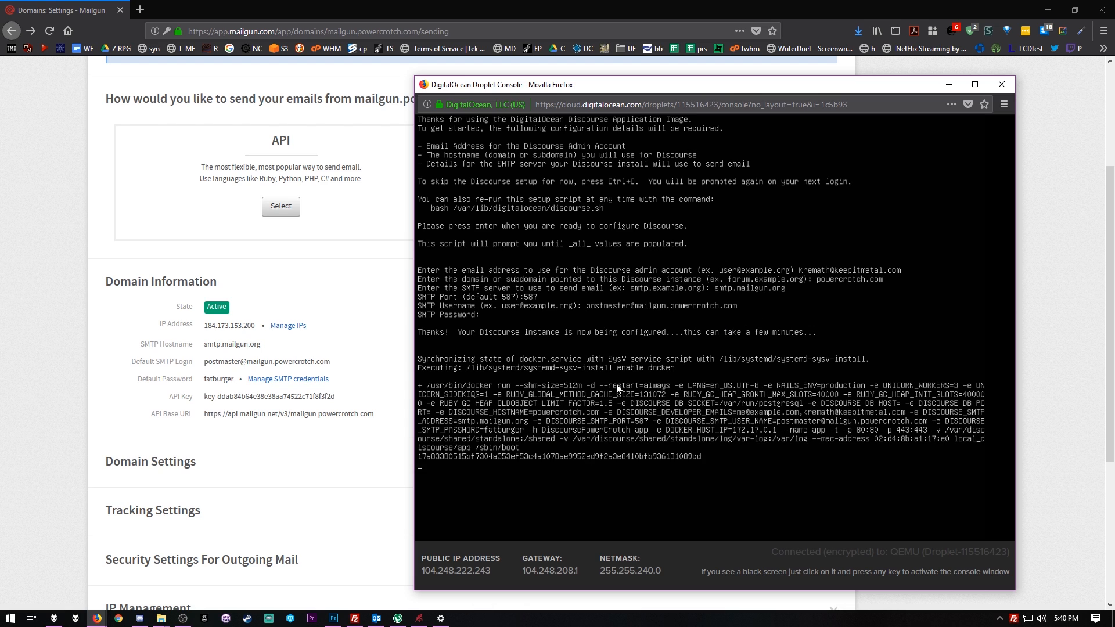
{"action": "mouse_move", "coordinate": [610, 459]}
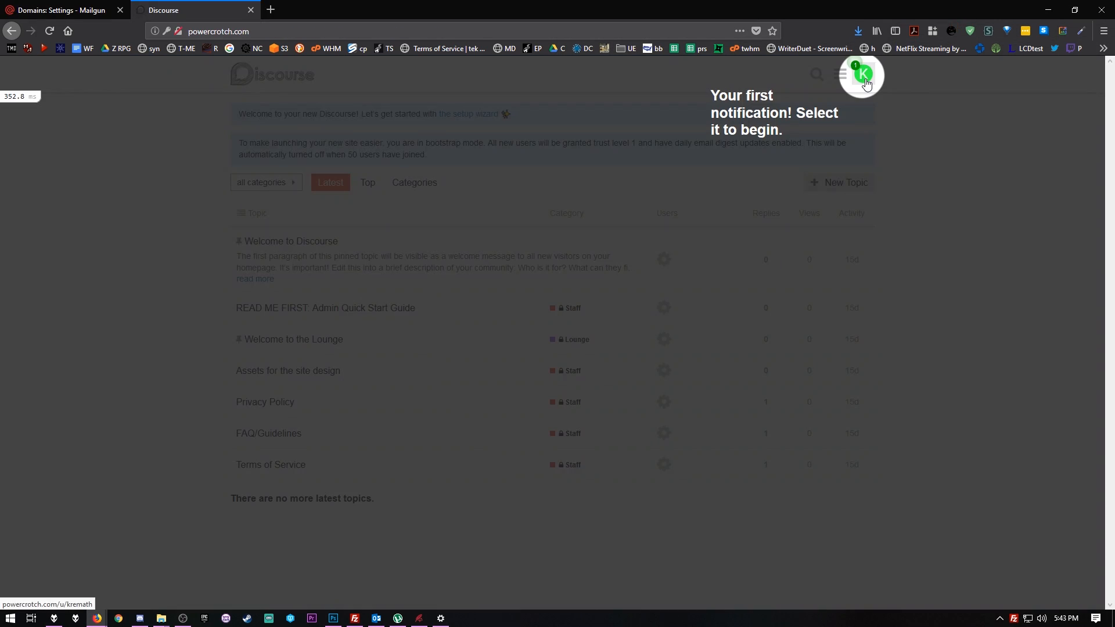
- Dismiss the notification tip, start the setup wizard and upload the Power Crotch primary logo
{"action": "left_click", "coordinate": [862, 73]}
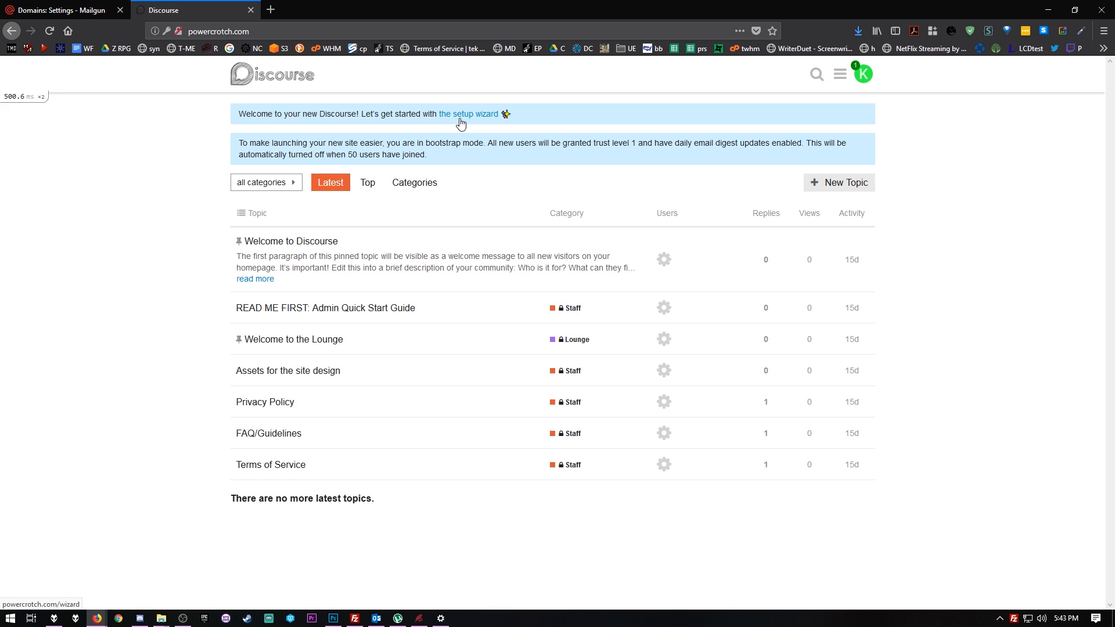
{"action": "left_click", "coordinate": [468, 113]}
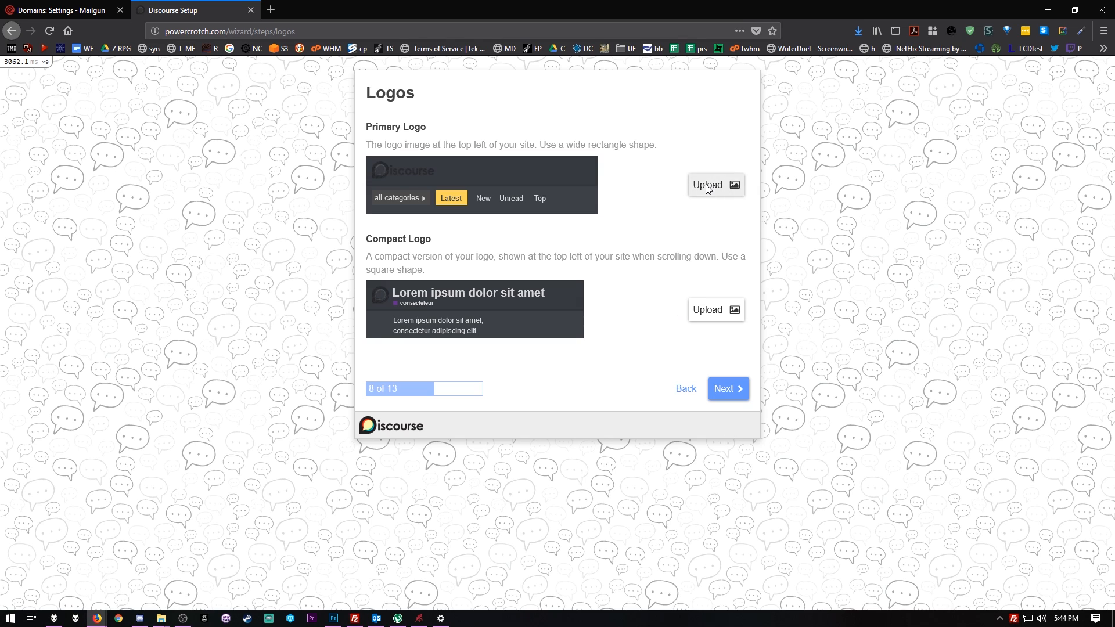
{"action": "left_click", "coordinate": [716, 185]}
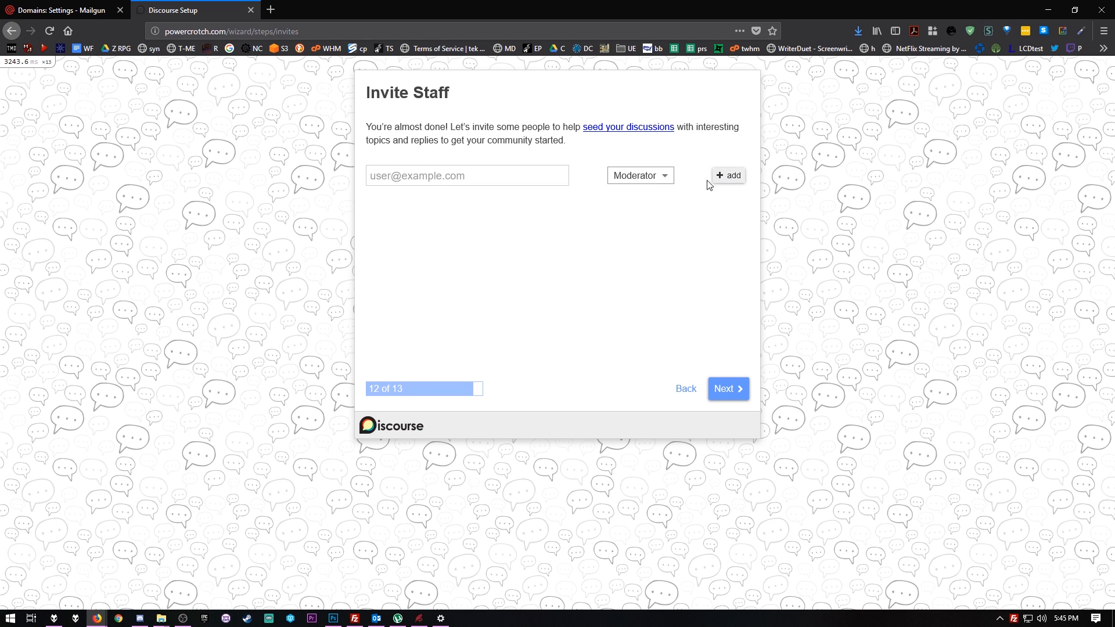
- Skip the Invite Staff step without inviting anyone and finish the wizard with the dark theme
{"action": "left_click", "coordinate": [728, 389]}
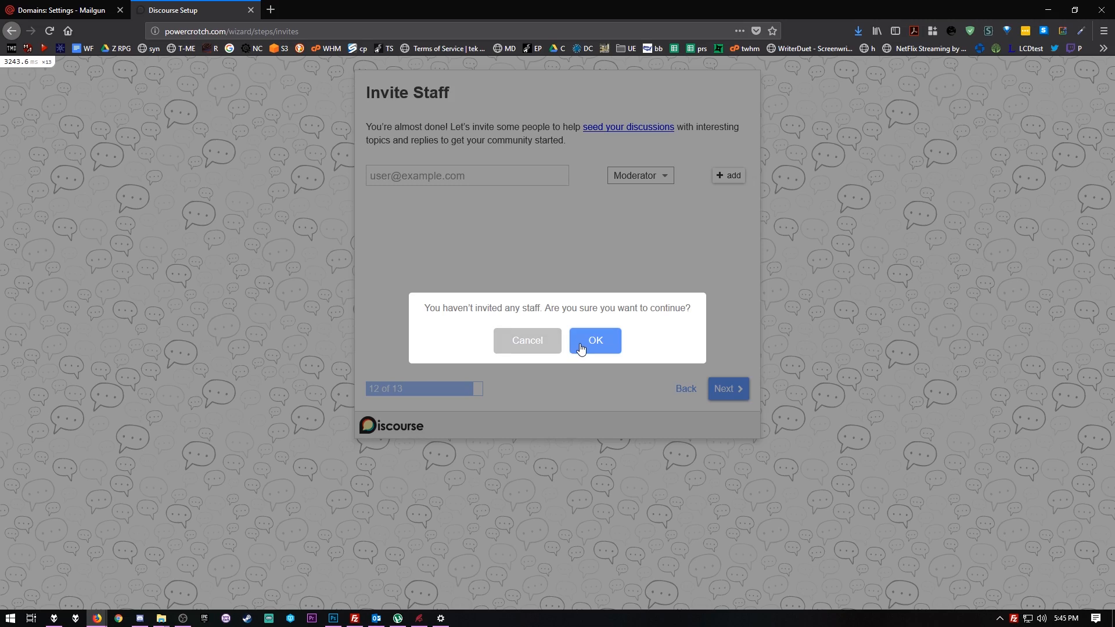
{"action": "left_click", "coordinate": [595, 340]}
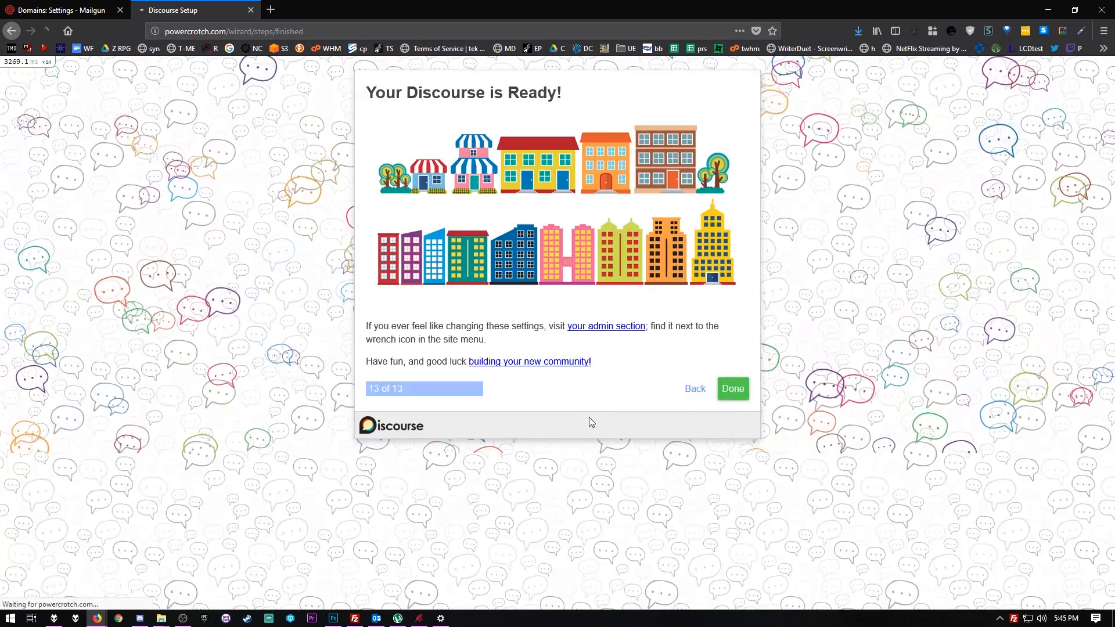
{"action": "left_click", "coordinate": [733, 388]}
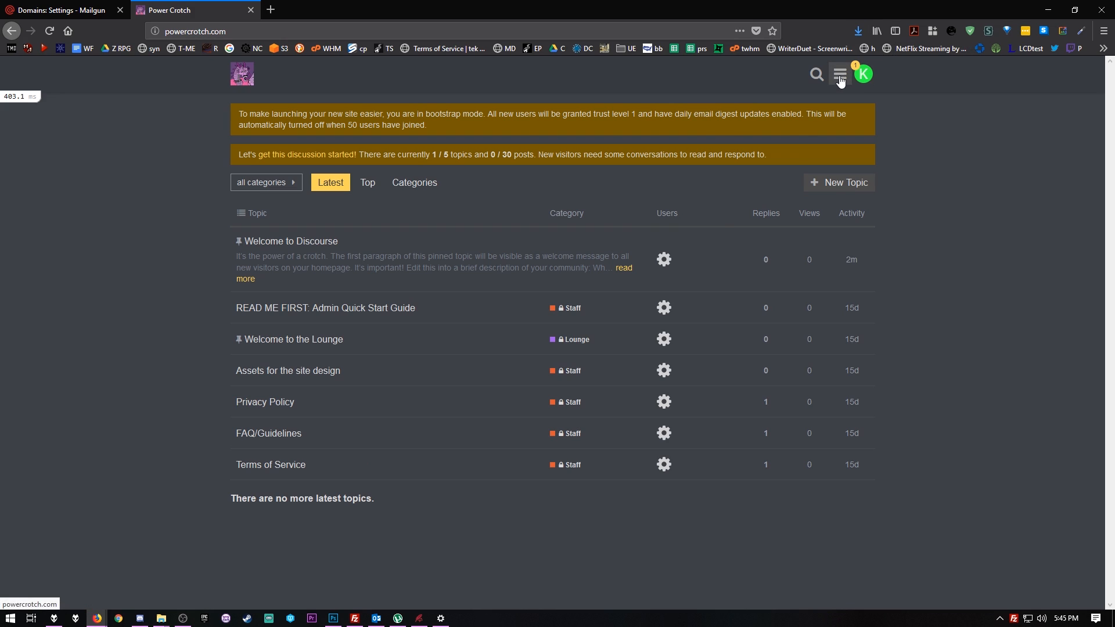
- From the Admin dashboard, start the docker_manager upgrade to its newest version
{"action": "left_click", "coordinate": [839, 74]}
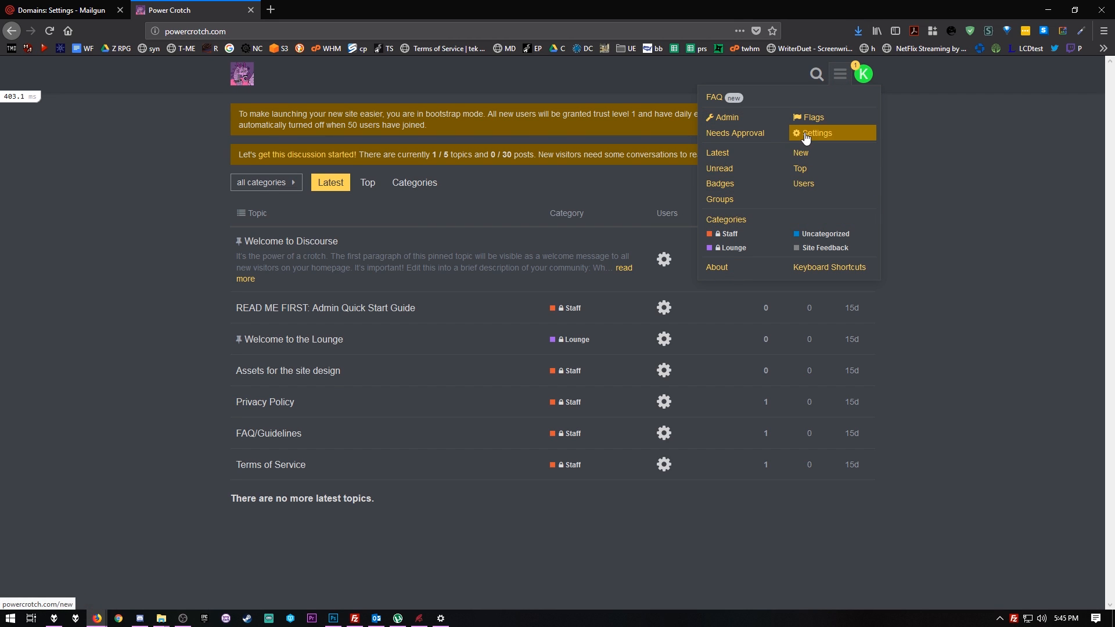
{"action": "left_click", "coordinate": [817, 133]}
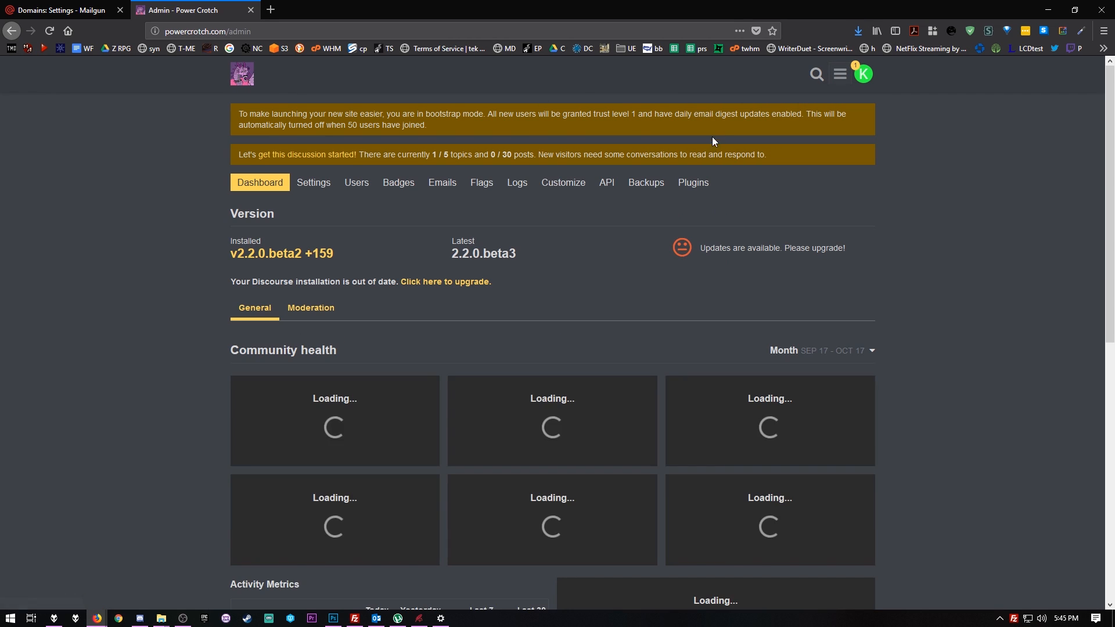
{"action": "left_click", "coordinate": [444, 282]}
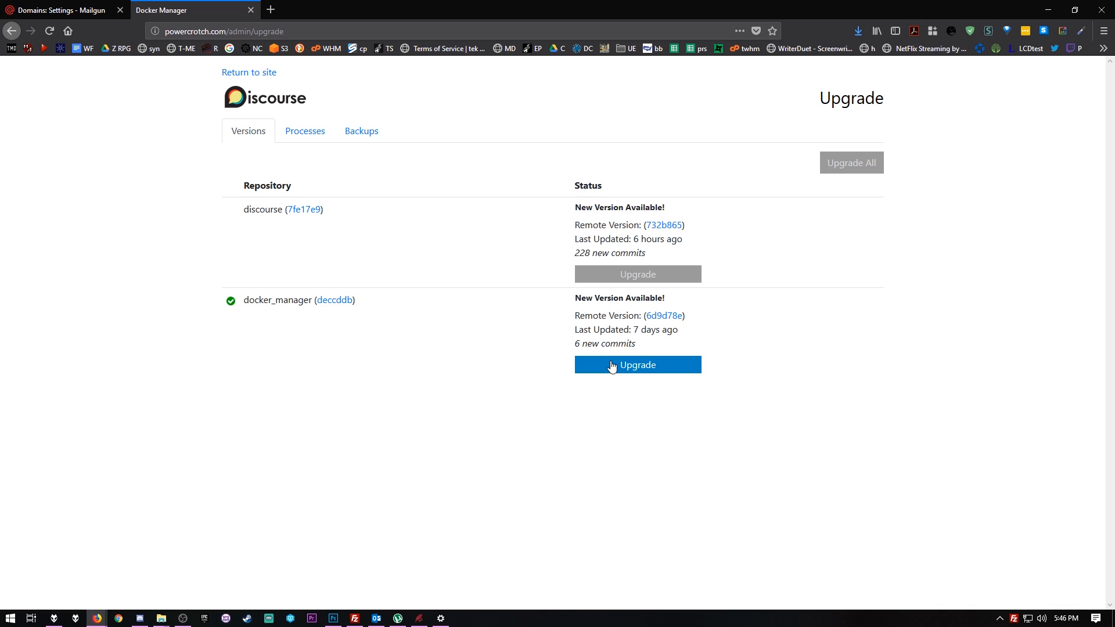
{"action": "left_click", "coordinate": [637, 365]}
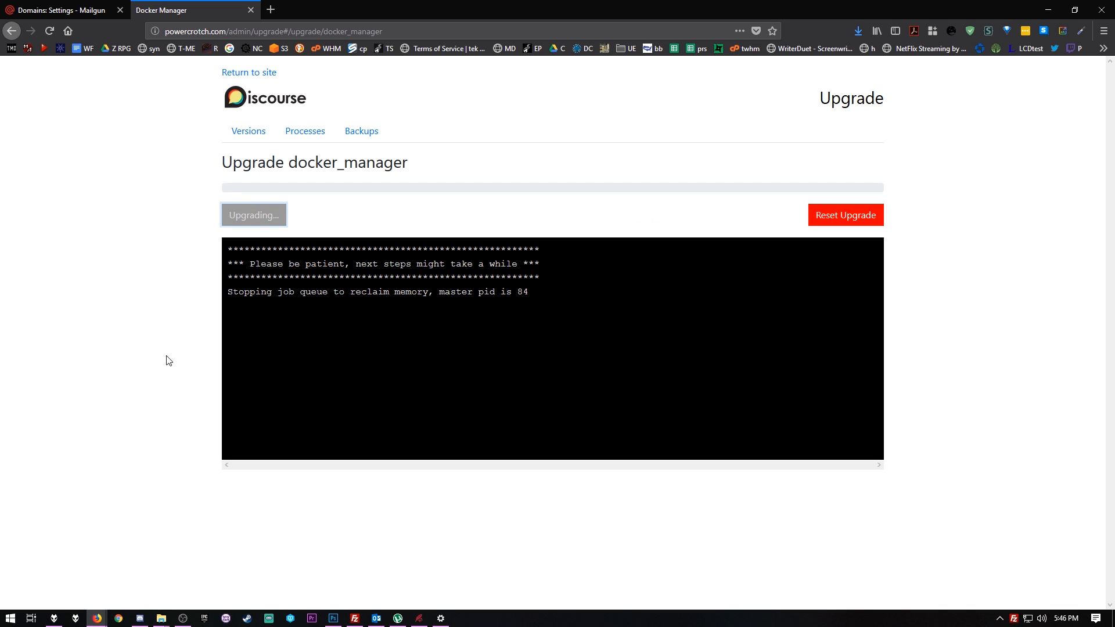